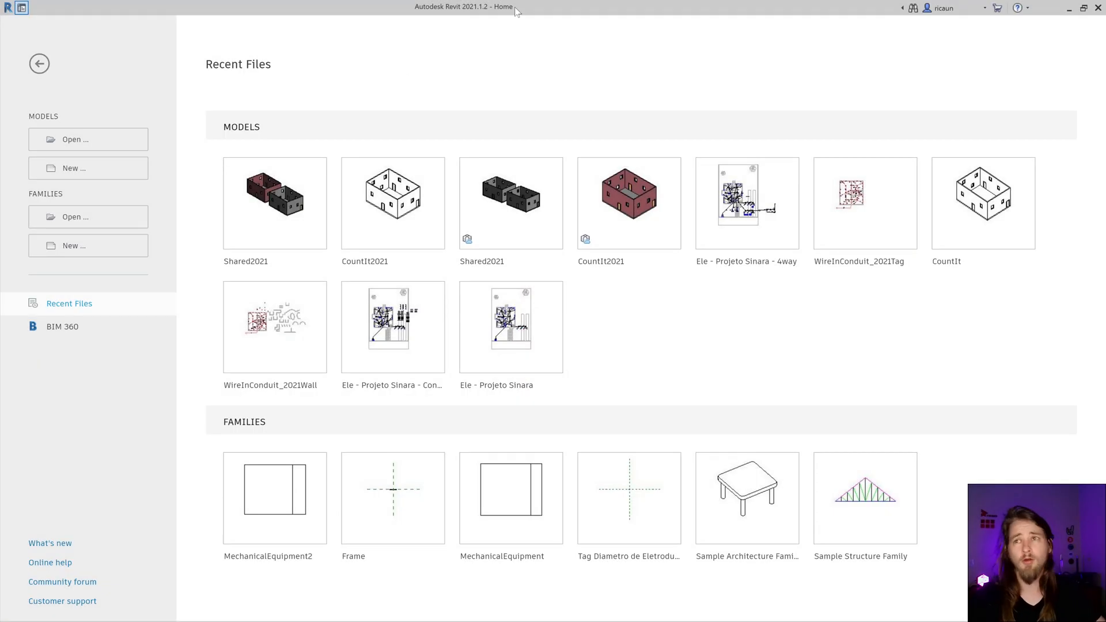
mouse_move(274, 203)
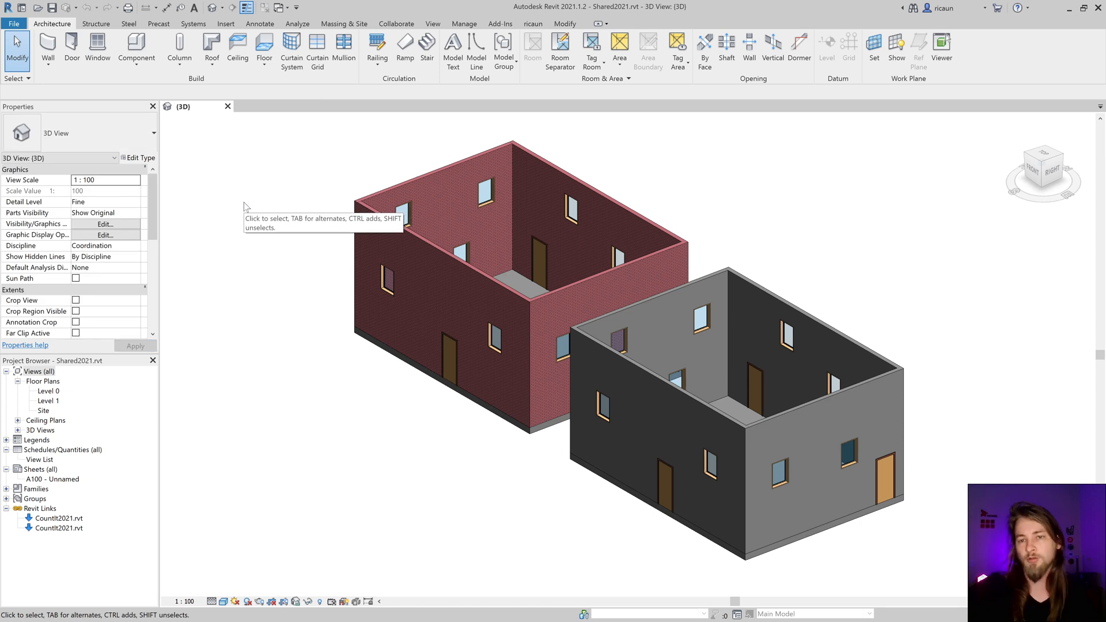
mouse_move(111, 481)
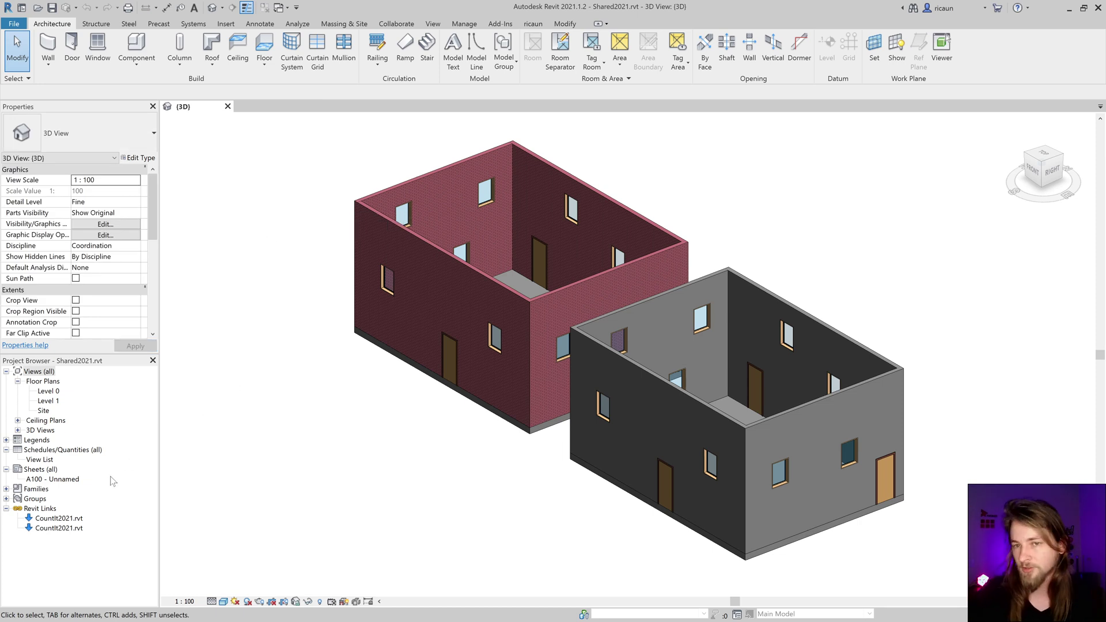
- Confirm in Manage Links that both CountIt2021 links load from cloud paths, then return Home
right_click(39, 509)
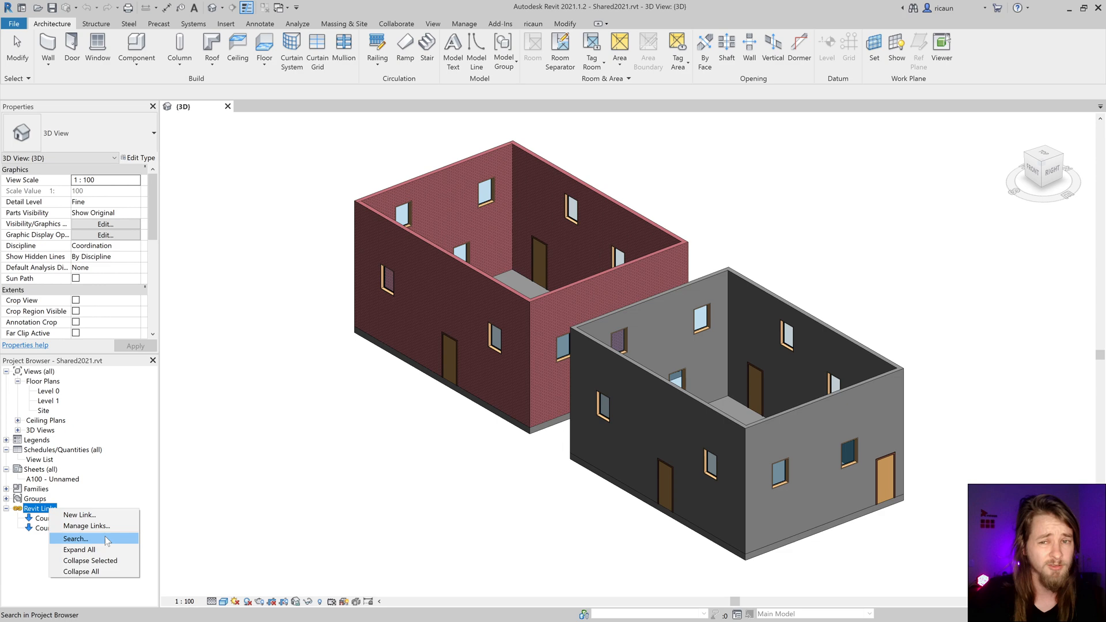
click(86, 526)
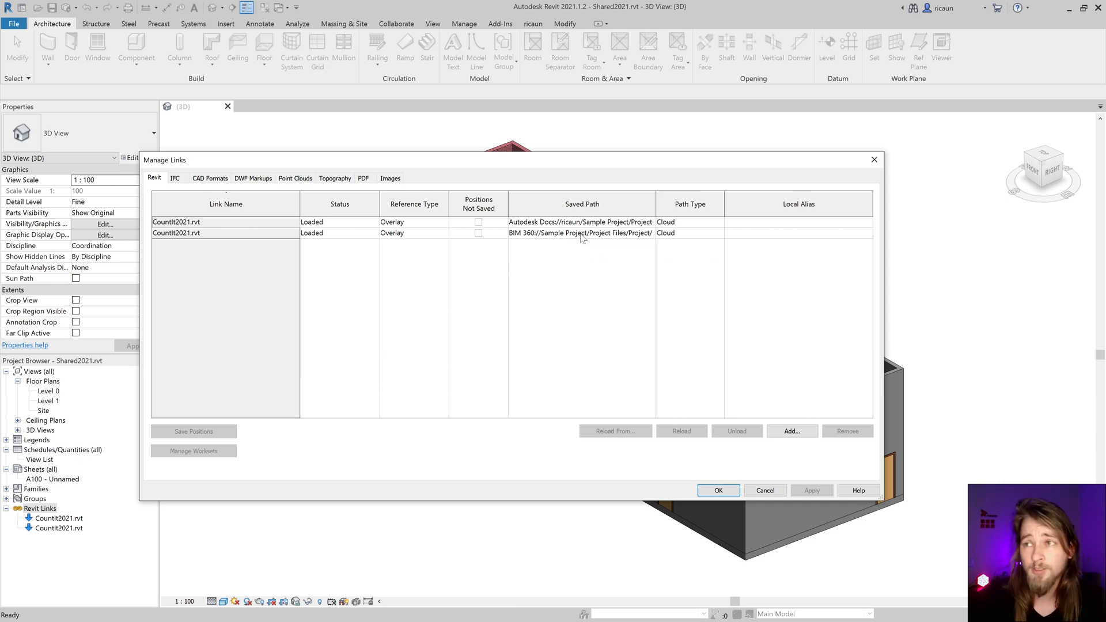
mouse_move(871, 167)
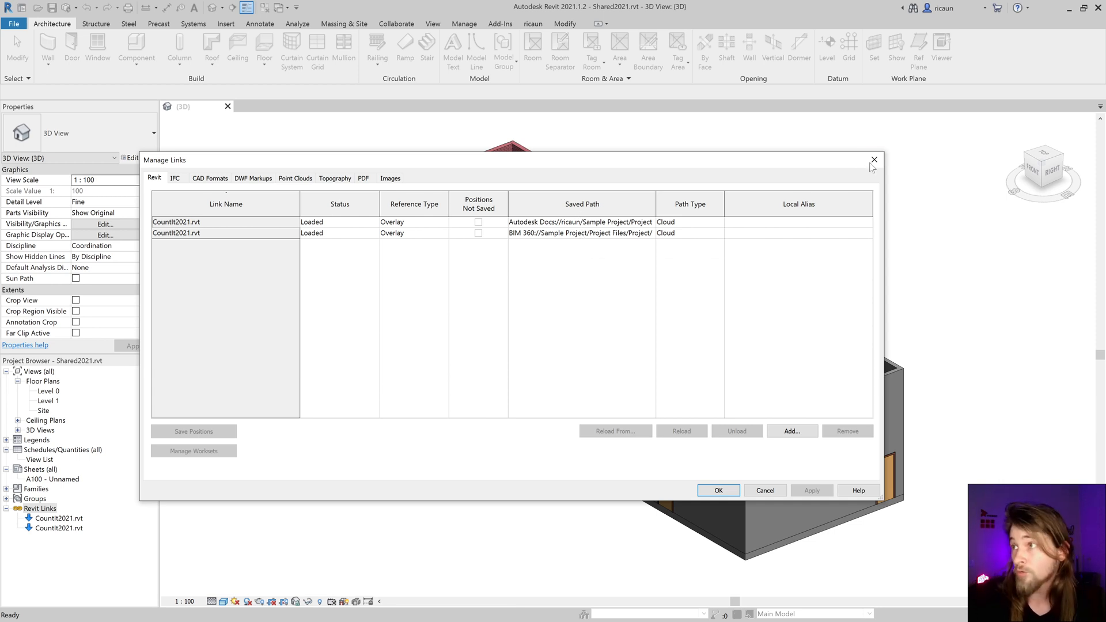
click(717, 490)
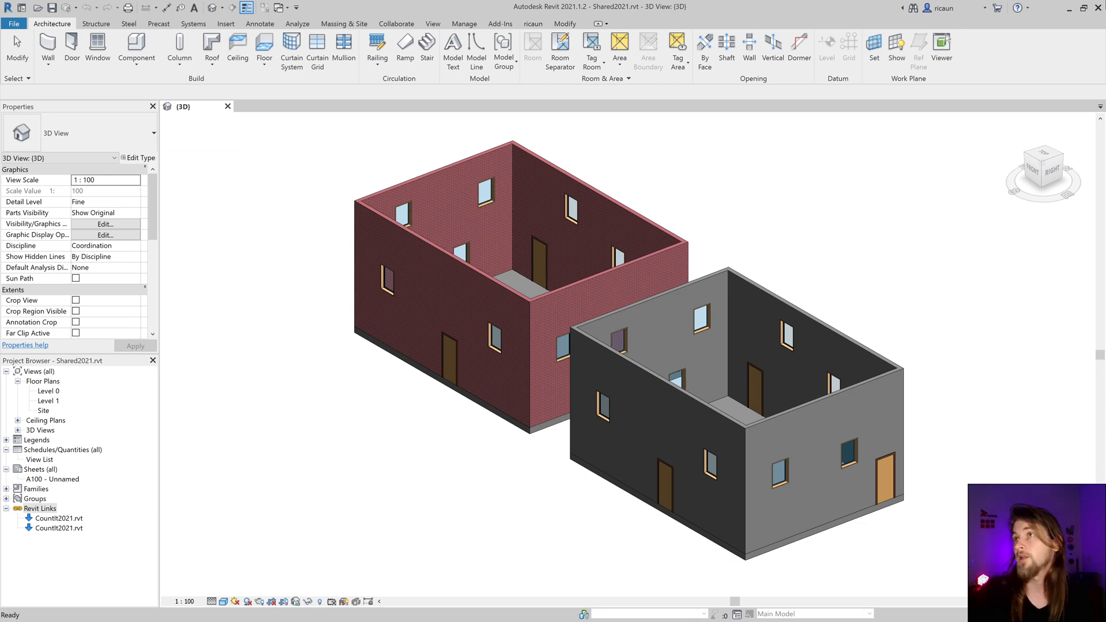
click(22, 7)
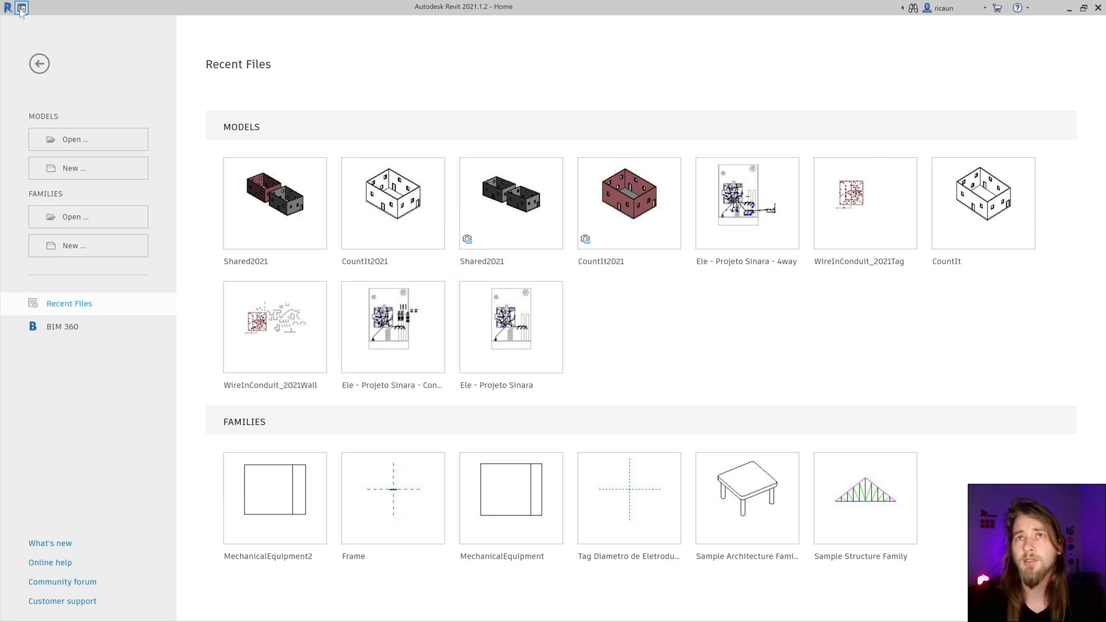
- Run Load Json from the Add-Ins tab to report Newtonsoft.Json 11 from PnIDModeler
click(20, 8)
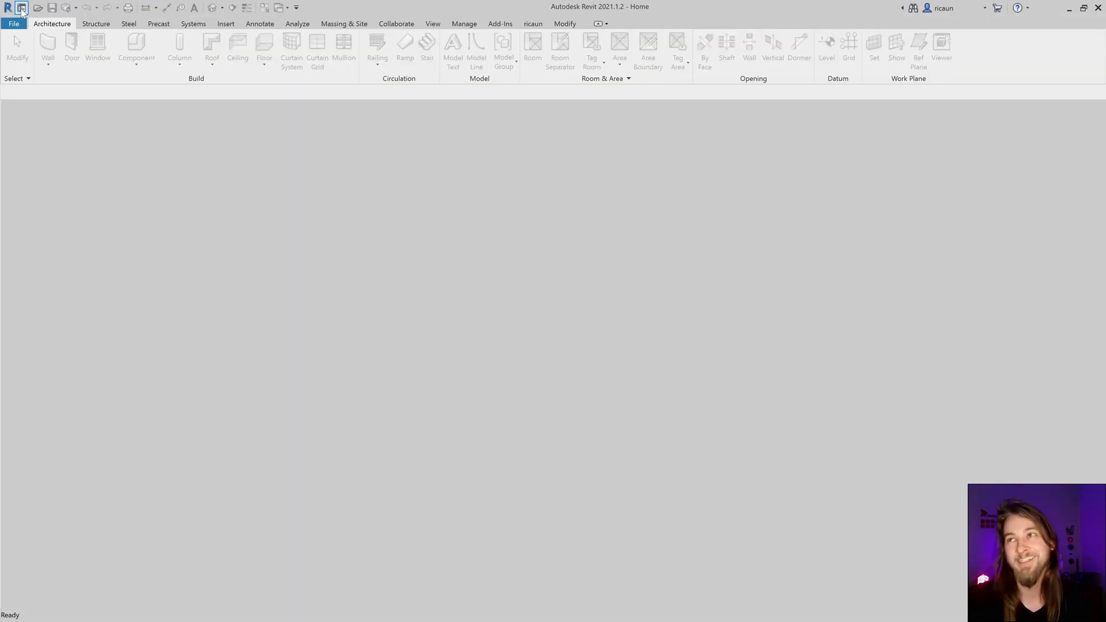
click(500, 23)
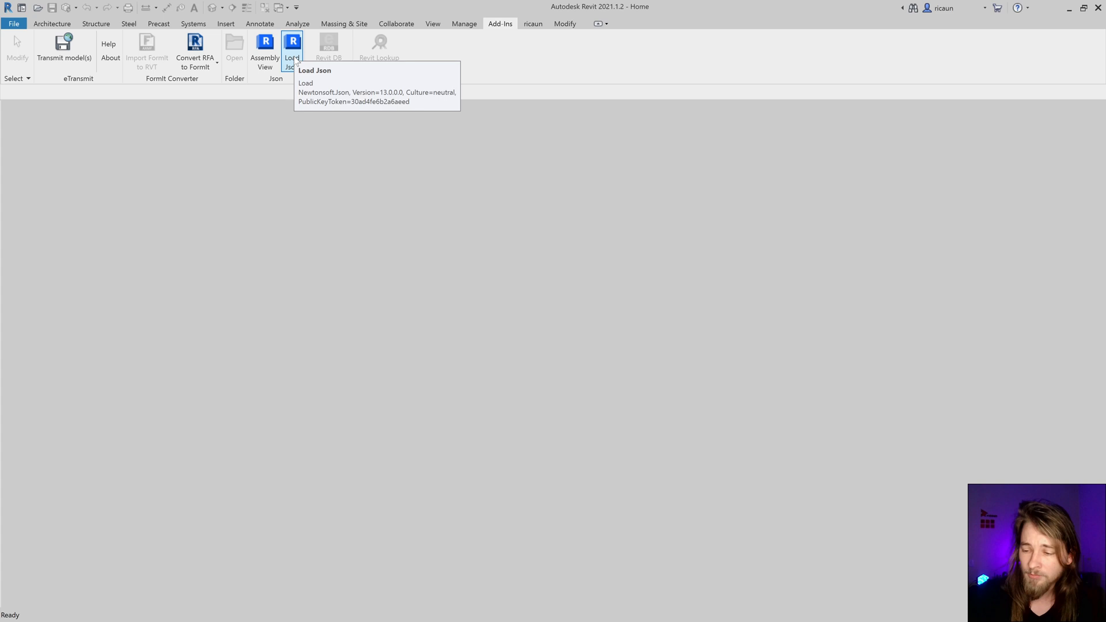
click(292, 50)
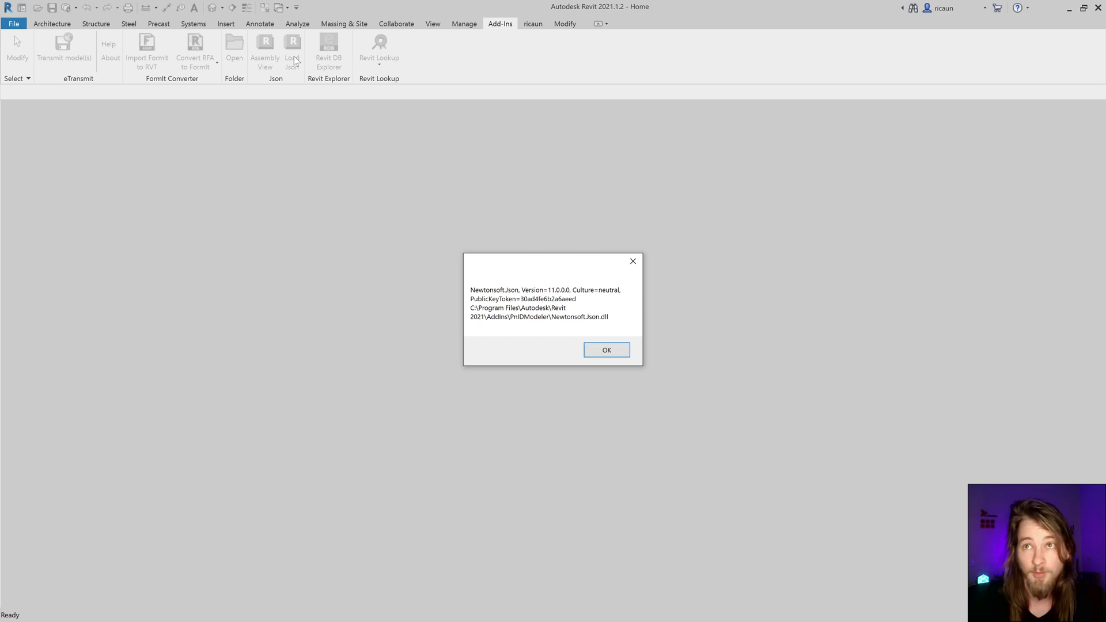
mouse_move(815, 386)
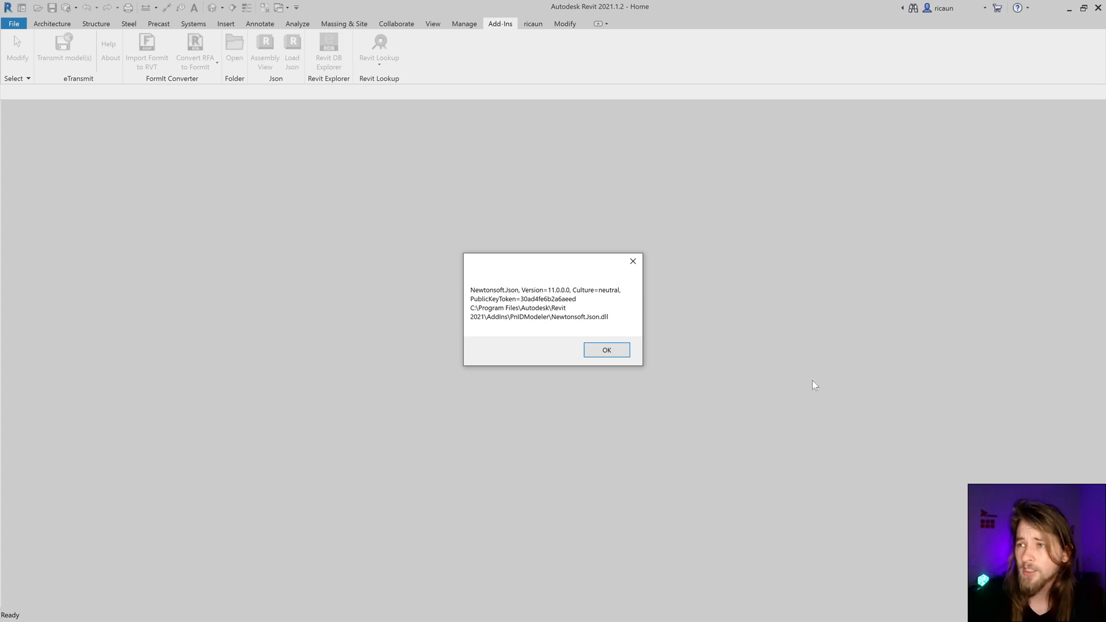
mouse_move(551, 317)
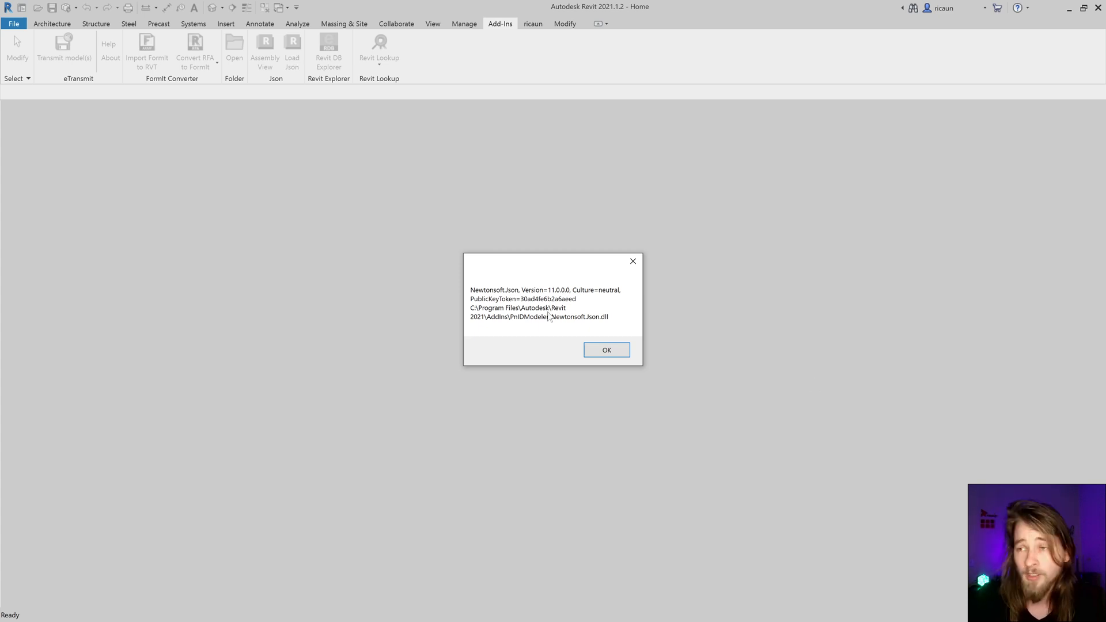
mouse_move(577, 324)
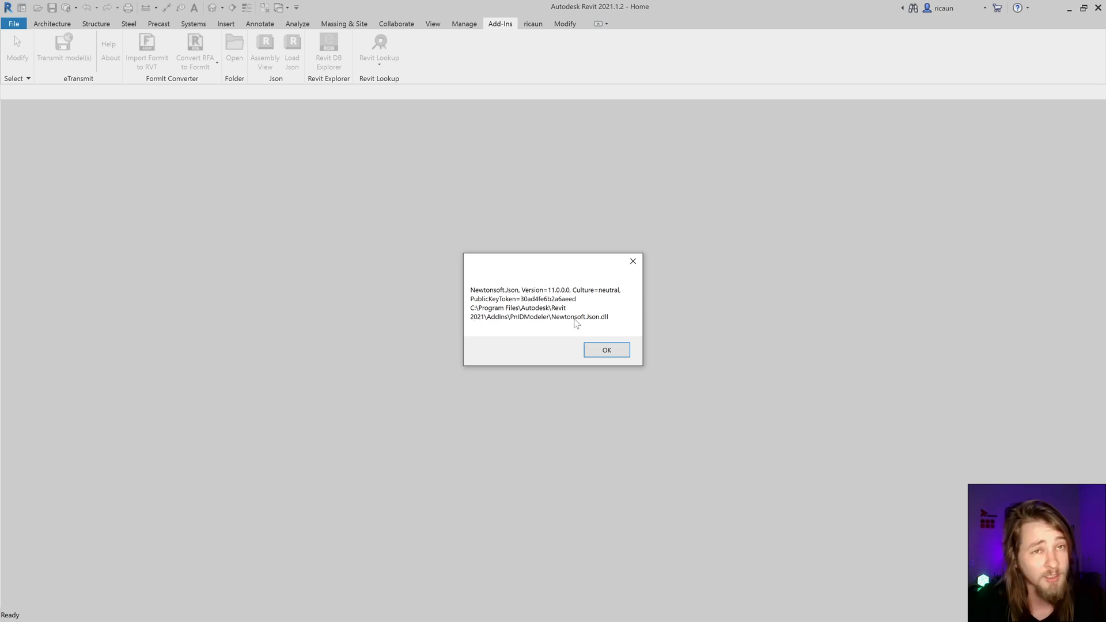
mouse_move(518, 327)
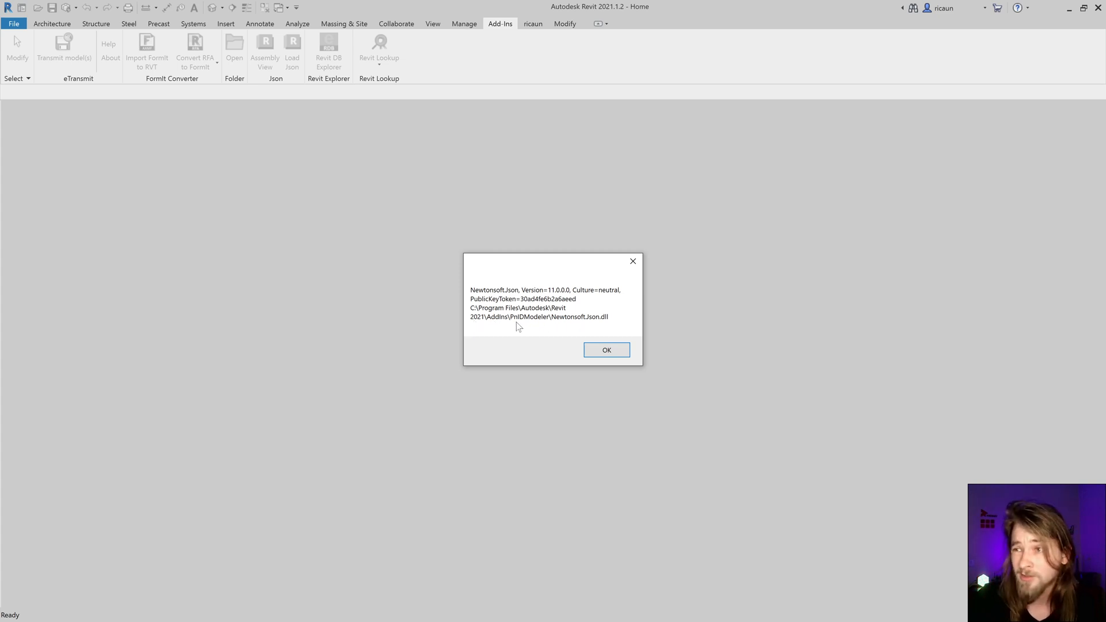
mouse_move(565, 324)
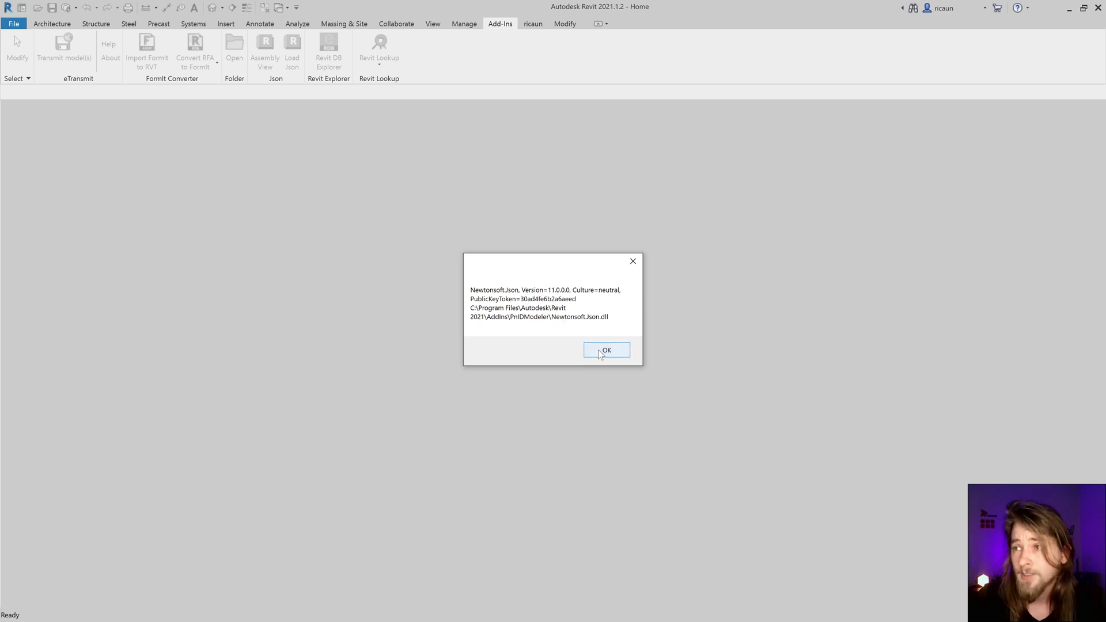
- Inspect the Revit and PnIDModeler Newtonsoft.Json 11 copies in Assembly View, then go Home
click(606, 349)
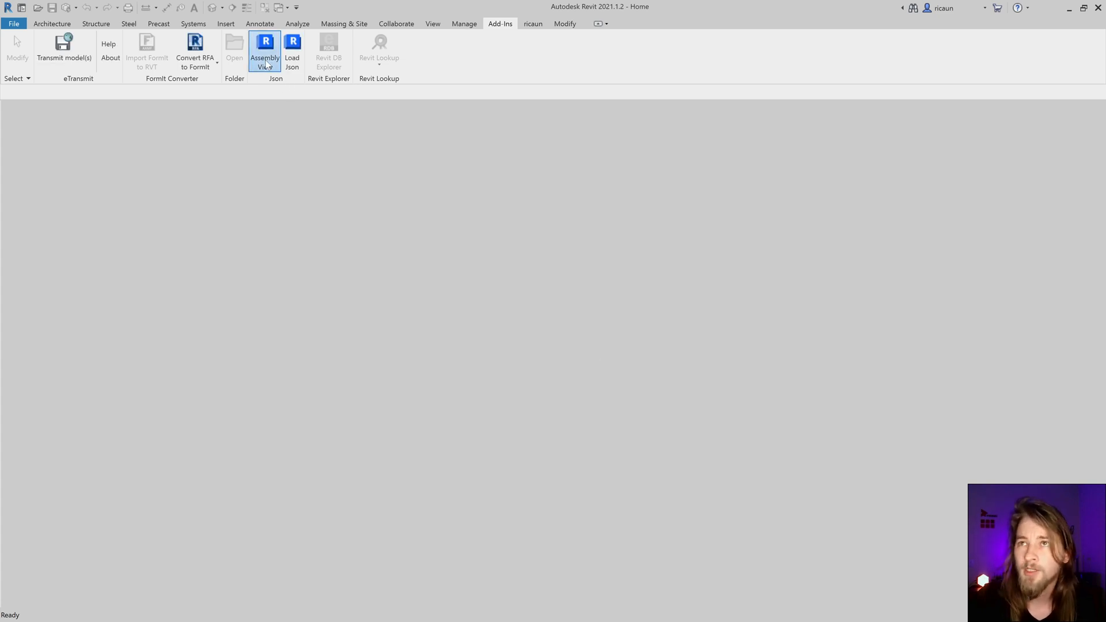
click(264, 50)
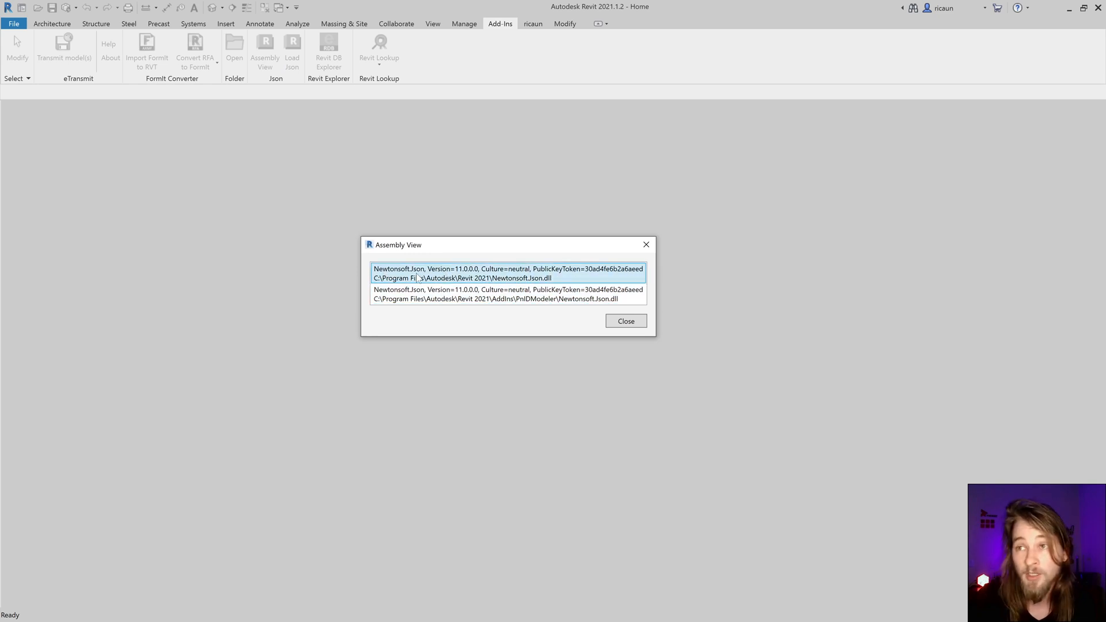
click(494, 293)
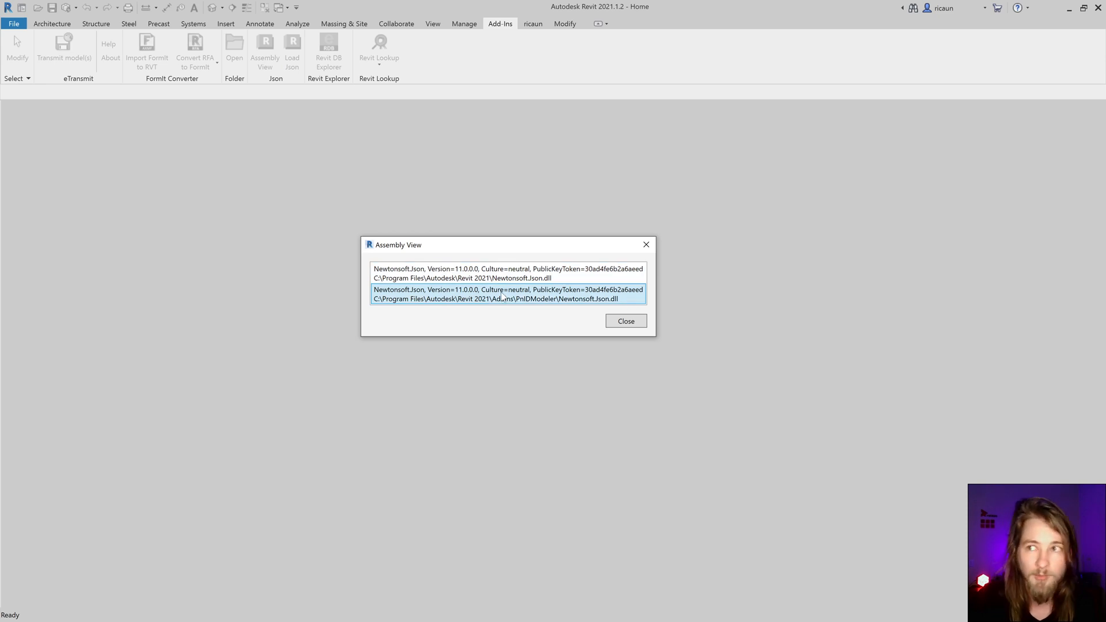
mouse_move(644, 232)
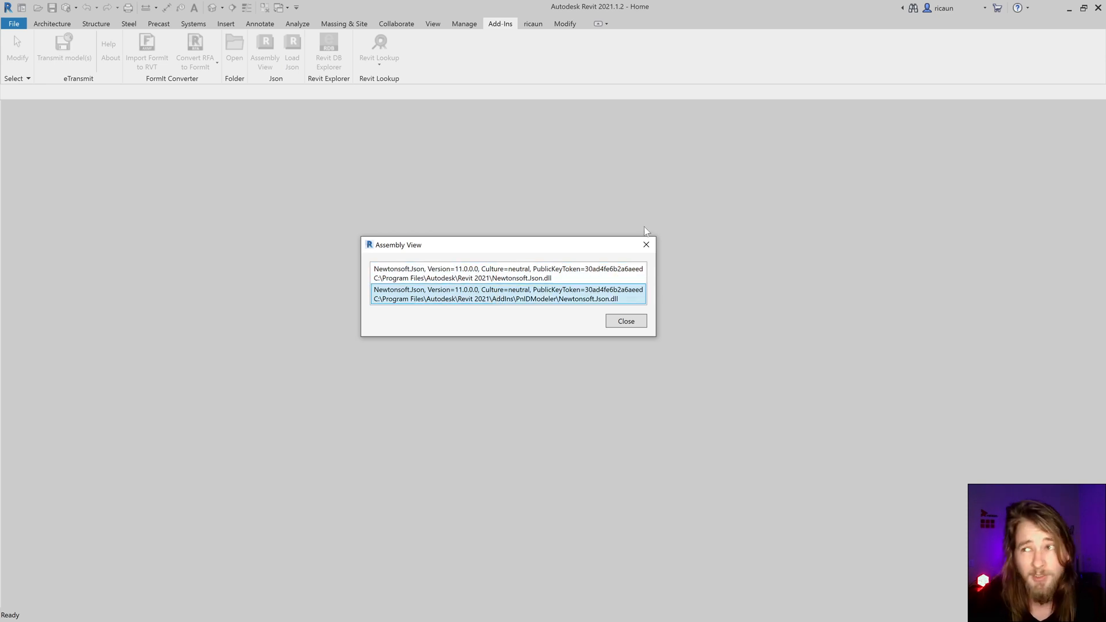
click(625, 321)
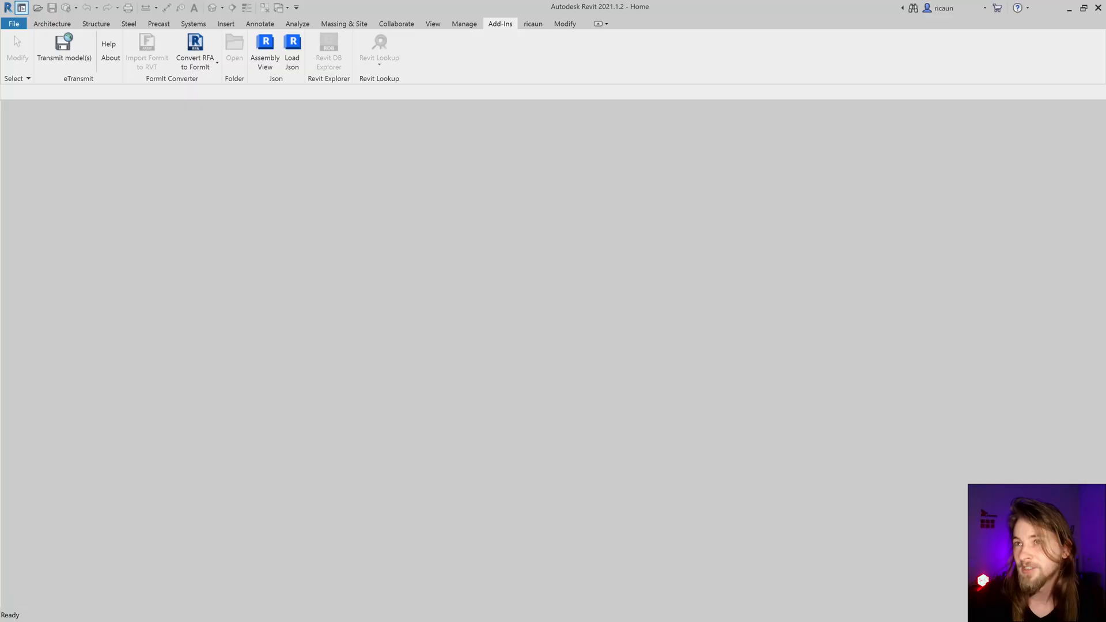
click(21, 8)
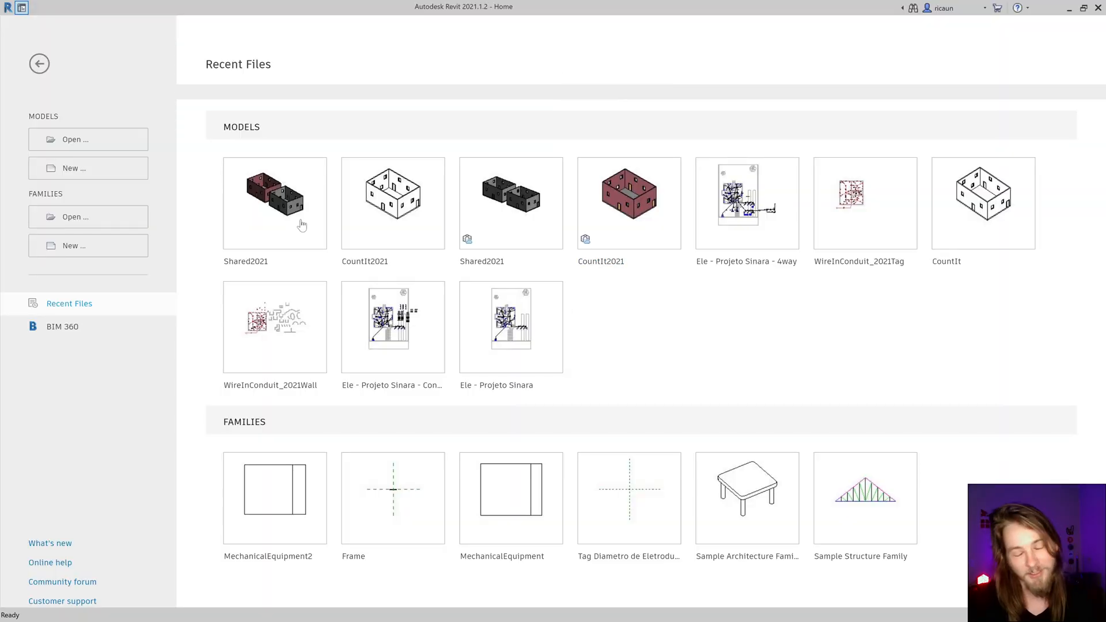
- Open Shared2021 from Recent Files and wait for its 3D view to load
double_click(275, 202)
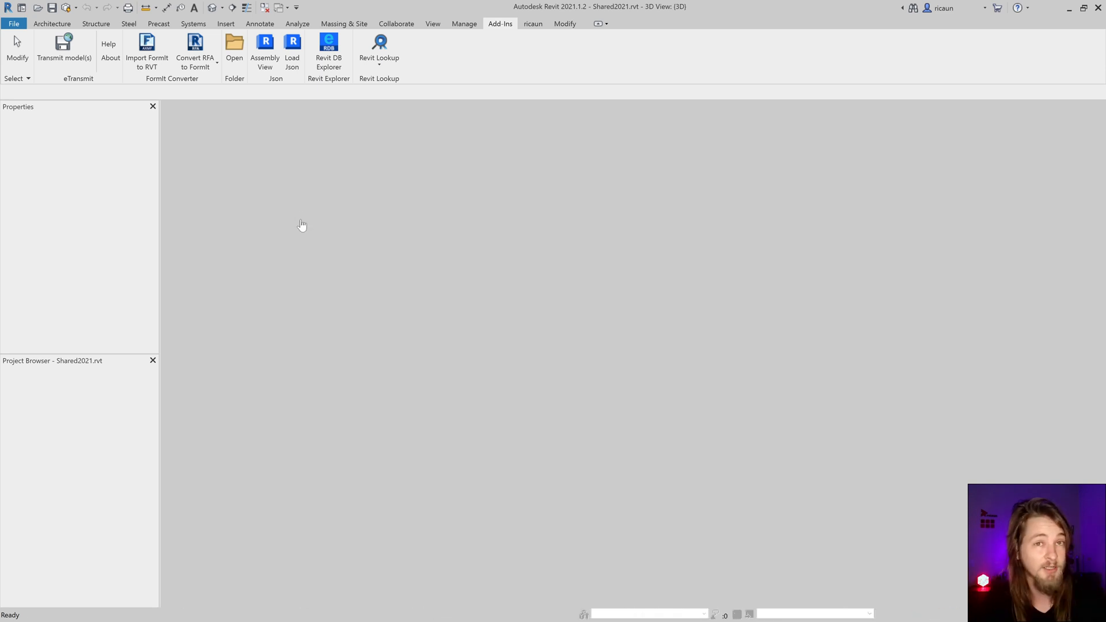
click(52, 23)
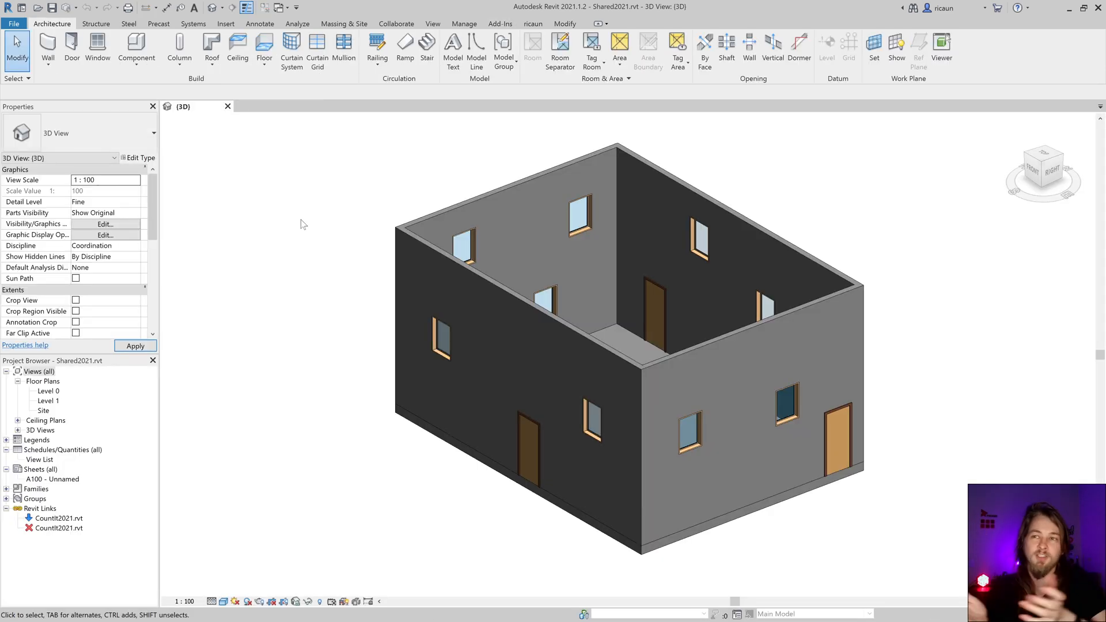
mouse_move(302, 226)
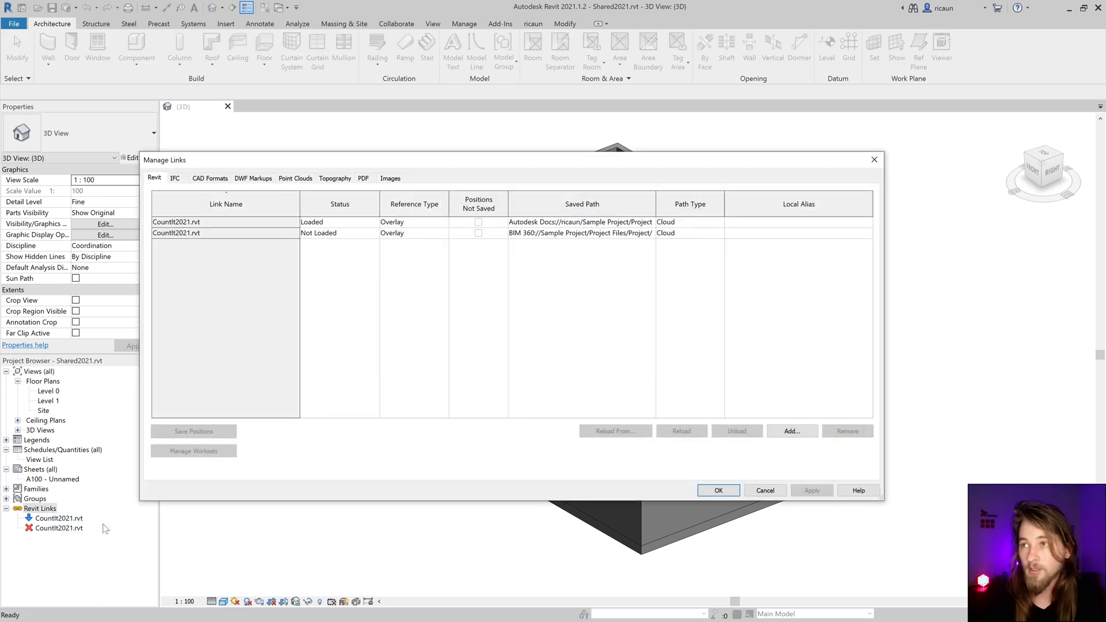
- Reload the Not Loaded CountIt2021 link, read the missing BIM 360 add-in details, and cancel
click(318, 233)
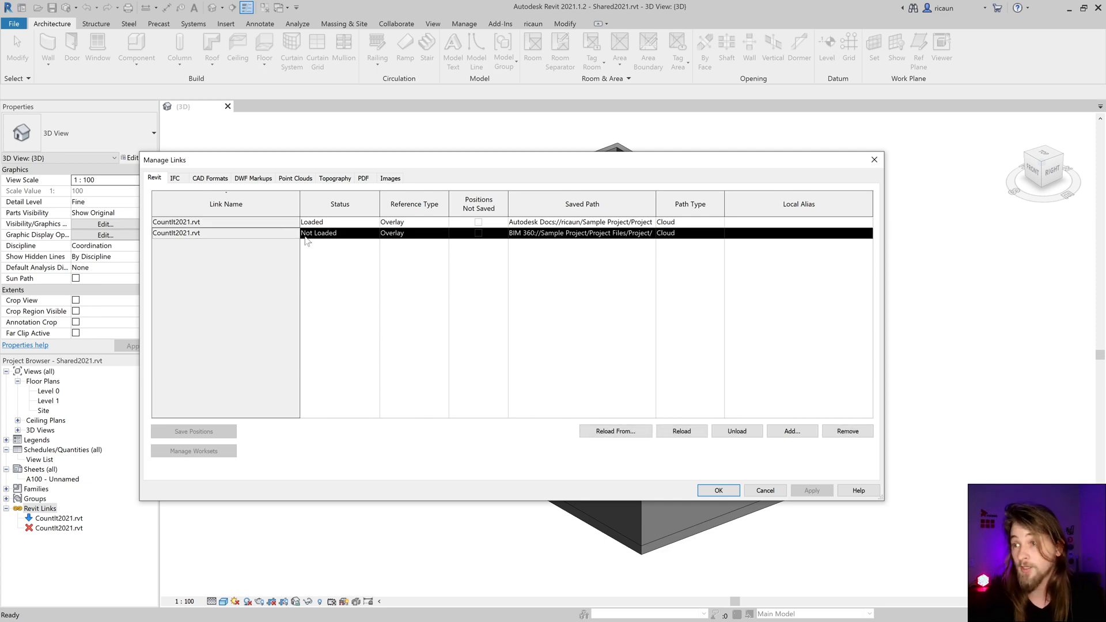
click(680, 431)
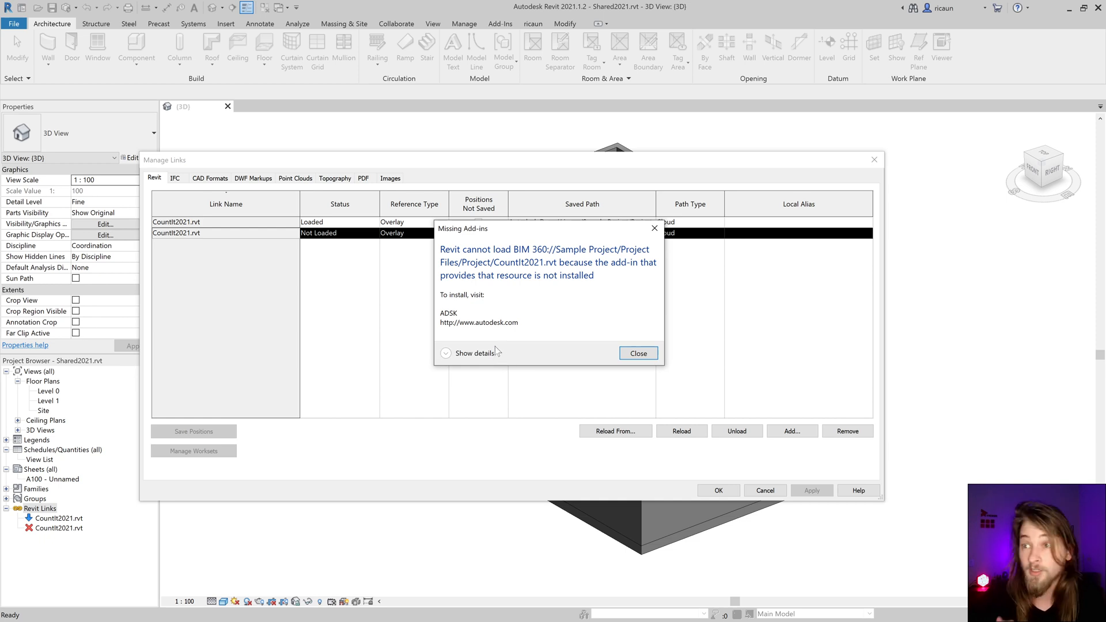
click(469, 353)
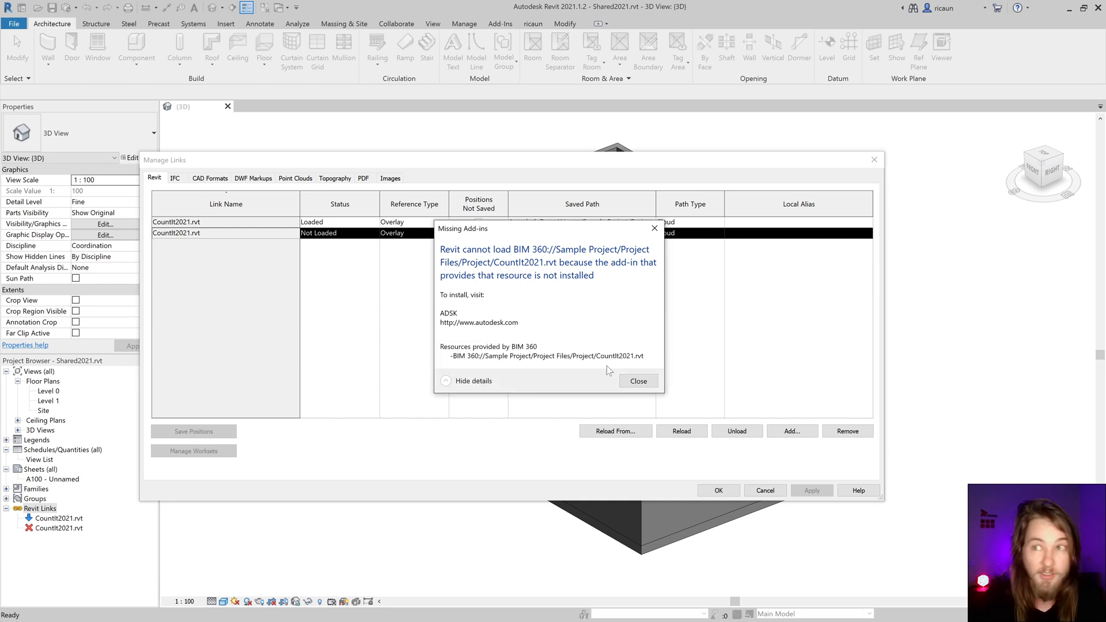
click(636, 381)
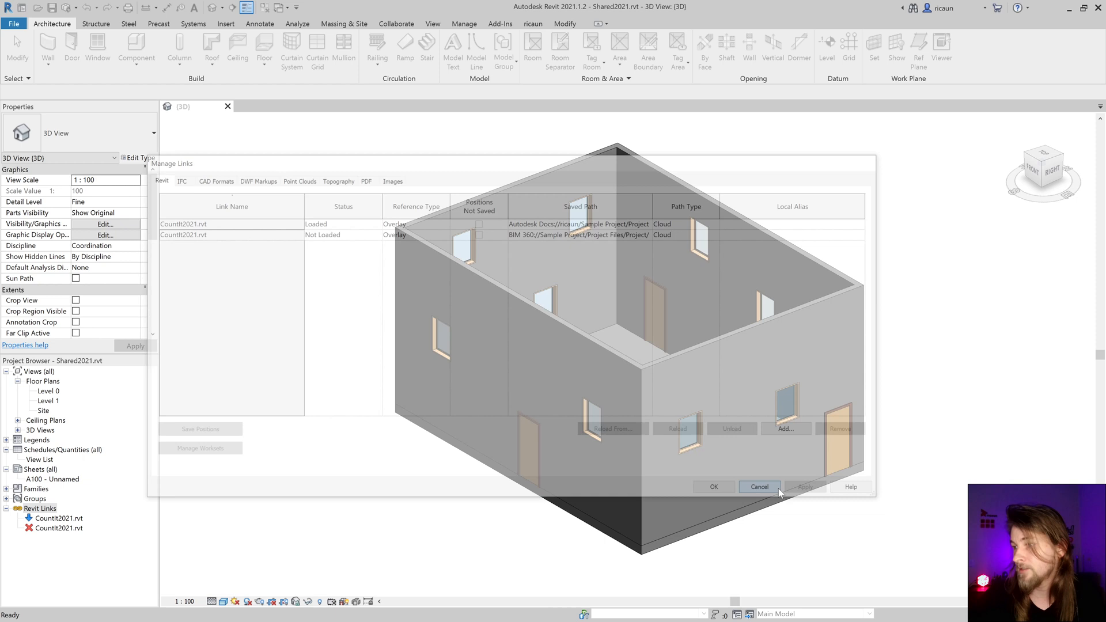
click(759, 487)
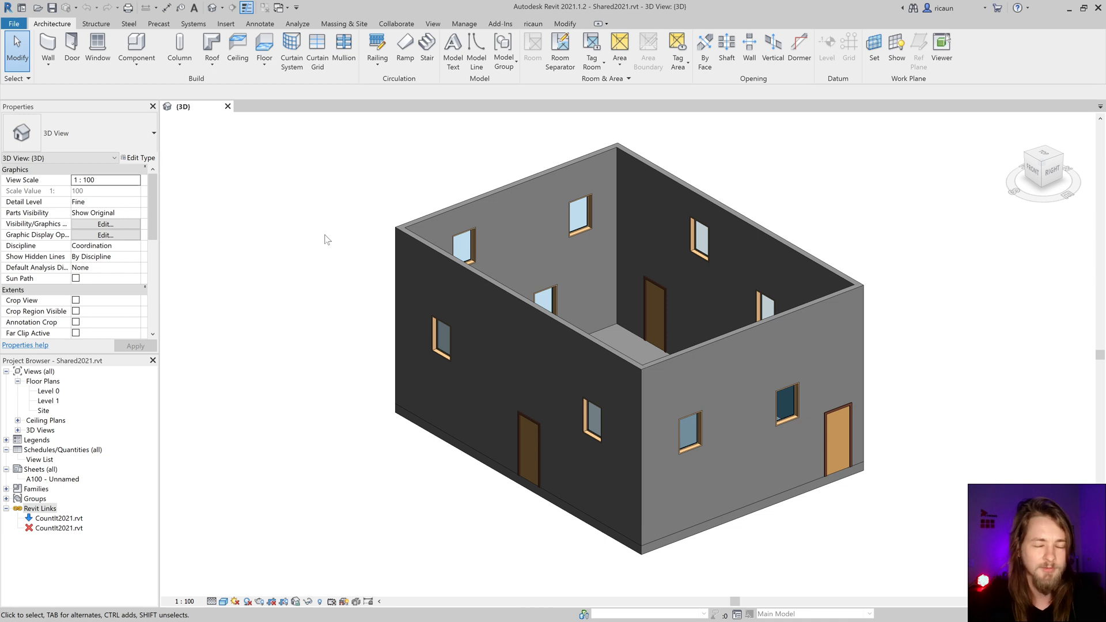
mouse_move(342, 230)
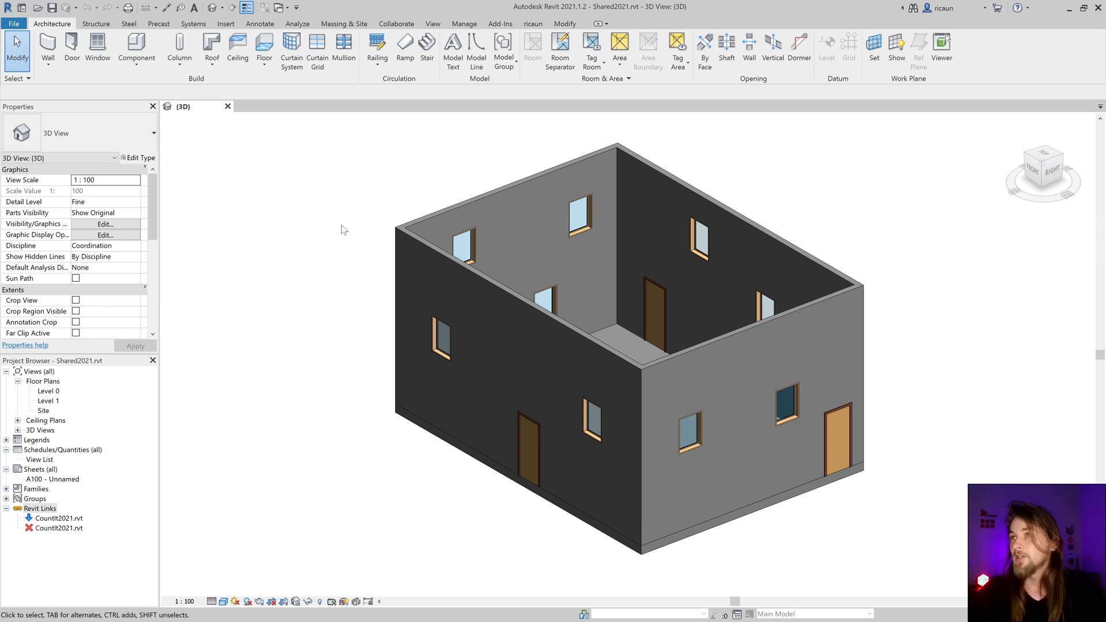
mouse_move(373, 207)
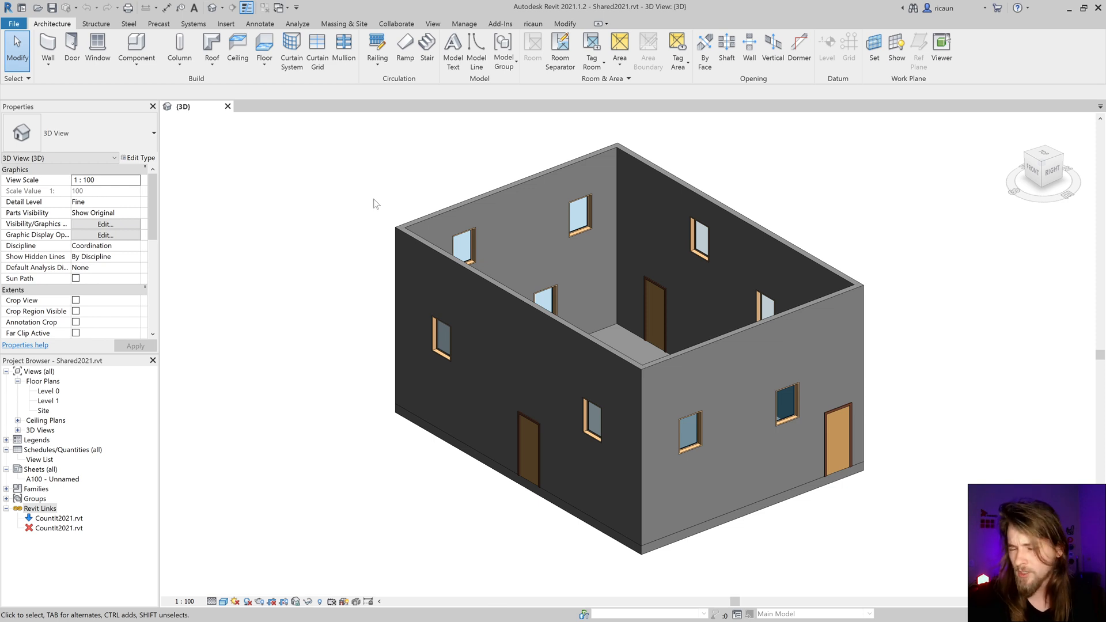
mouse_move(503, 50)
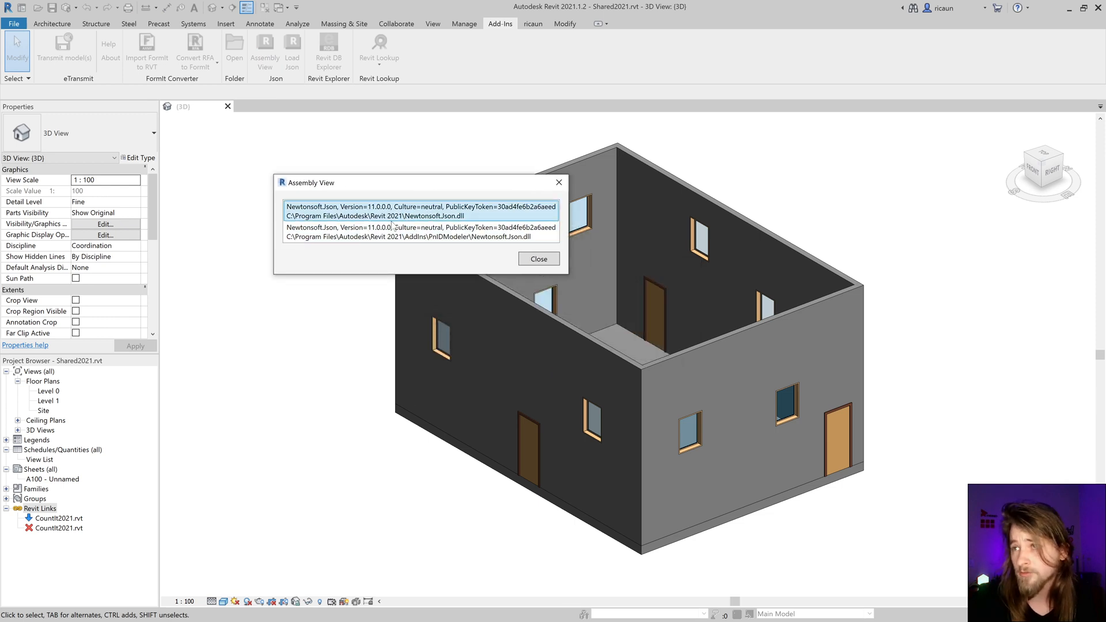
- Select the PnIDModeler Newtonsoft.Json entry in Assembly View, then close the list
click(421, 232)
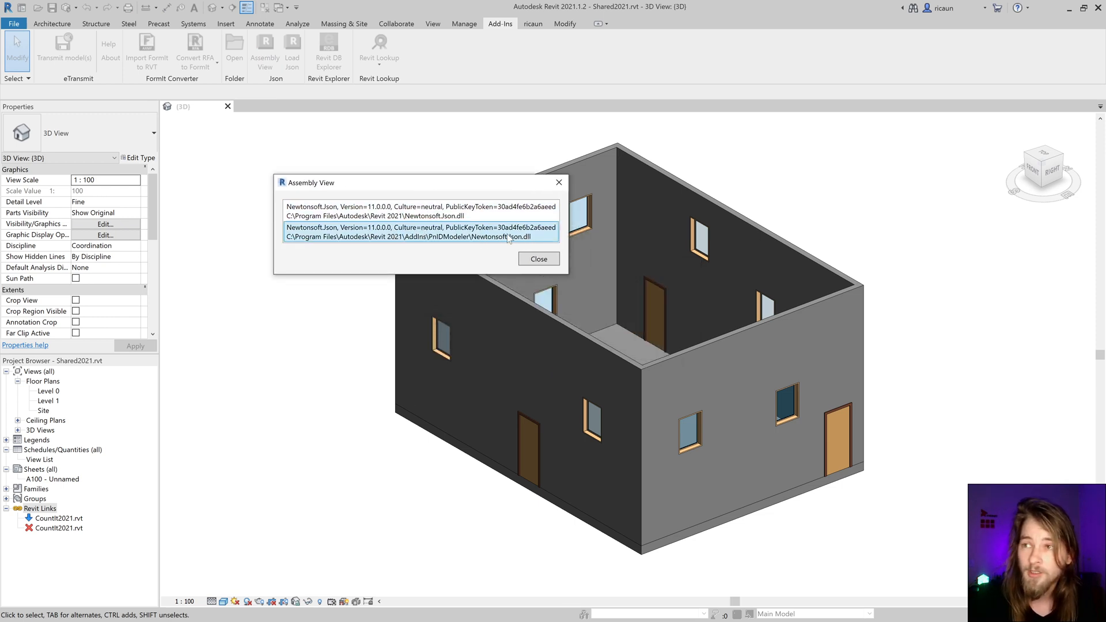
mouse_move(500, 240)
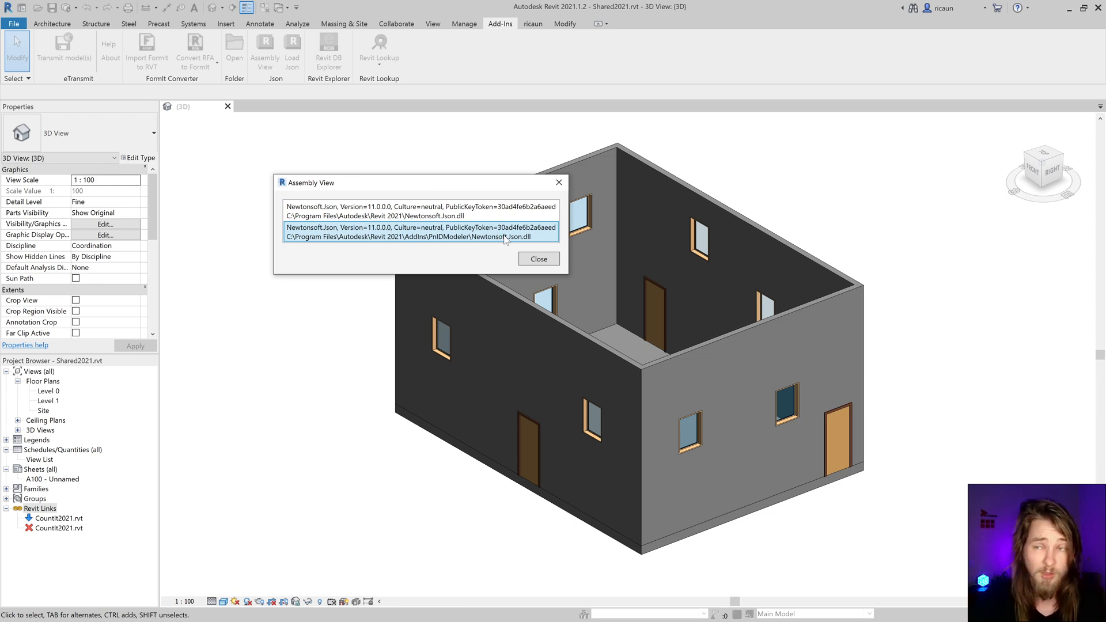
click(538, 258)
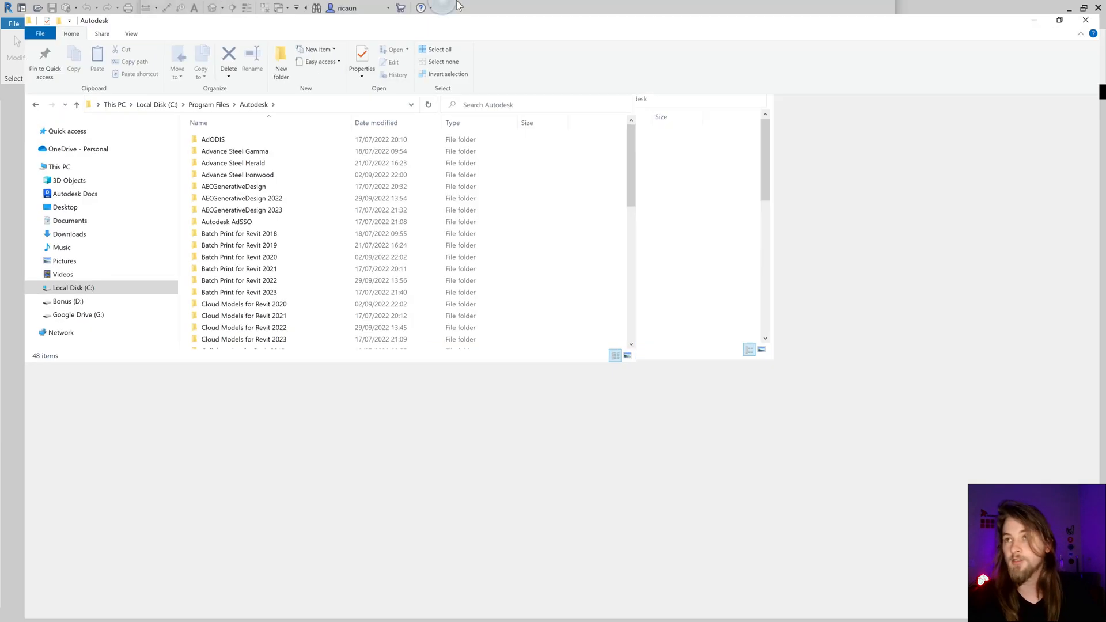
- In Revit 2021\AddIns\PnIDModeler, rename Newtonsoft.Json.dll by adding 'original' to its name
click(198, 469)
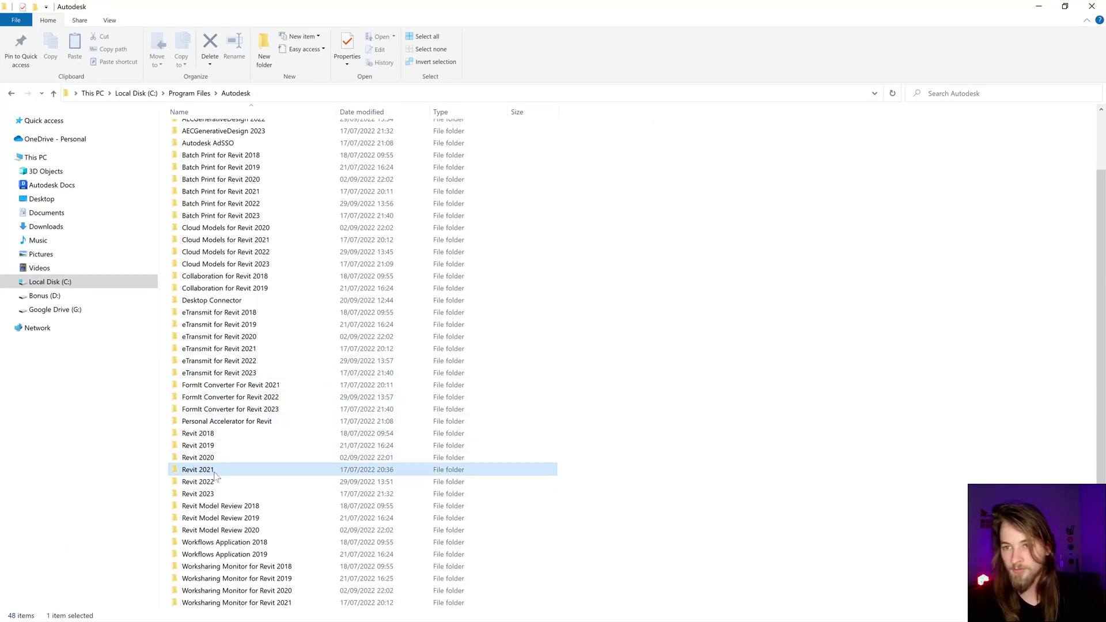
double_click(197, 470)
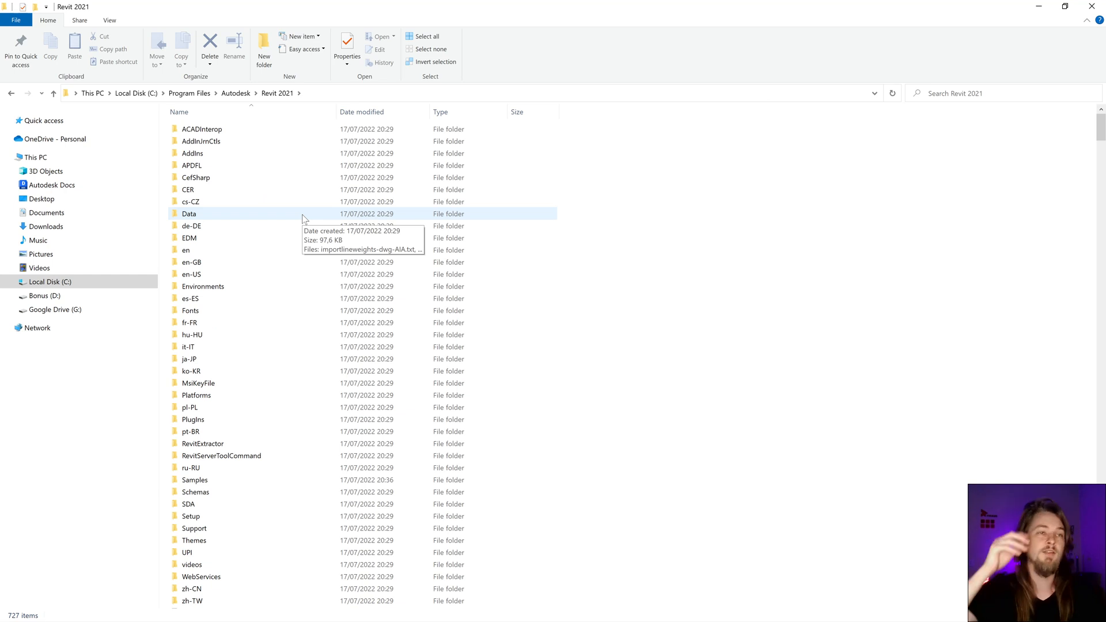
mouse_move(255, 153)
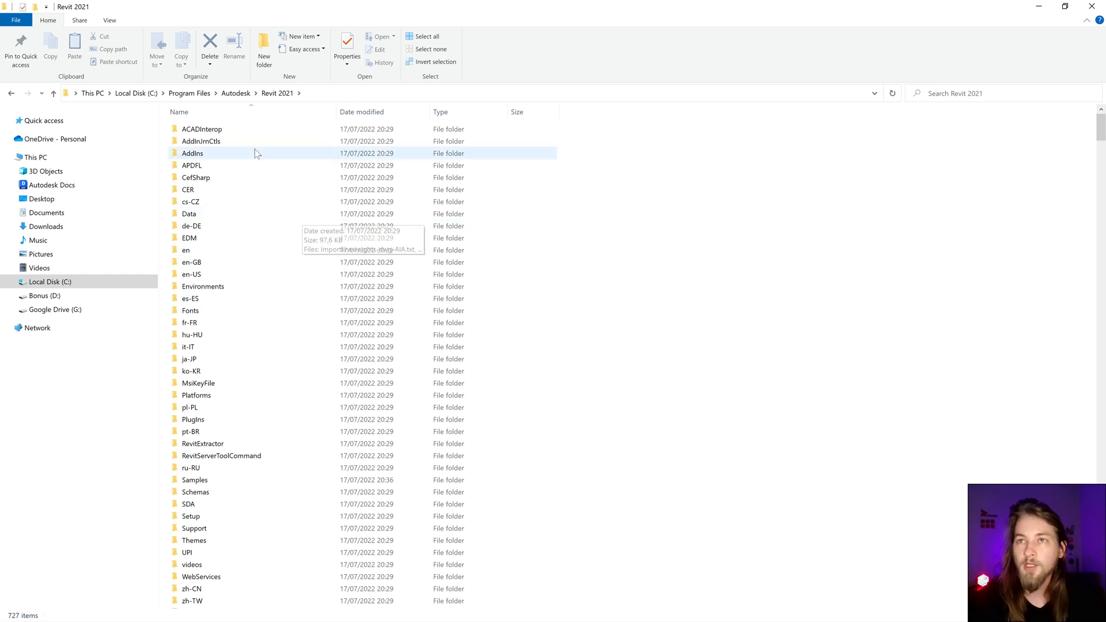
double_click(192, 154)
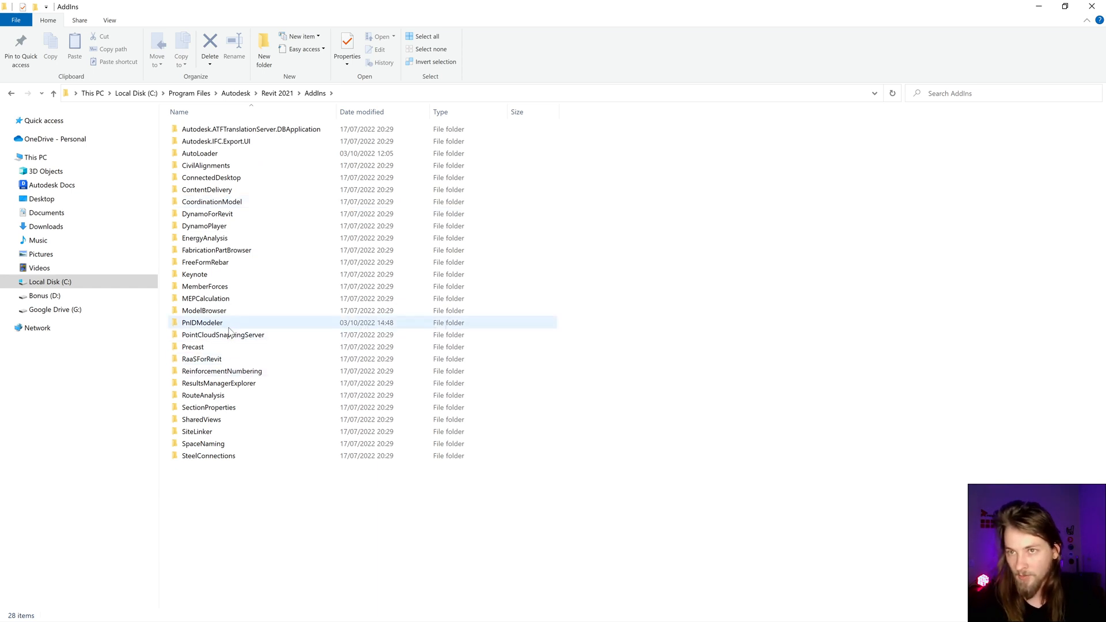
double_click(201, 323)
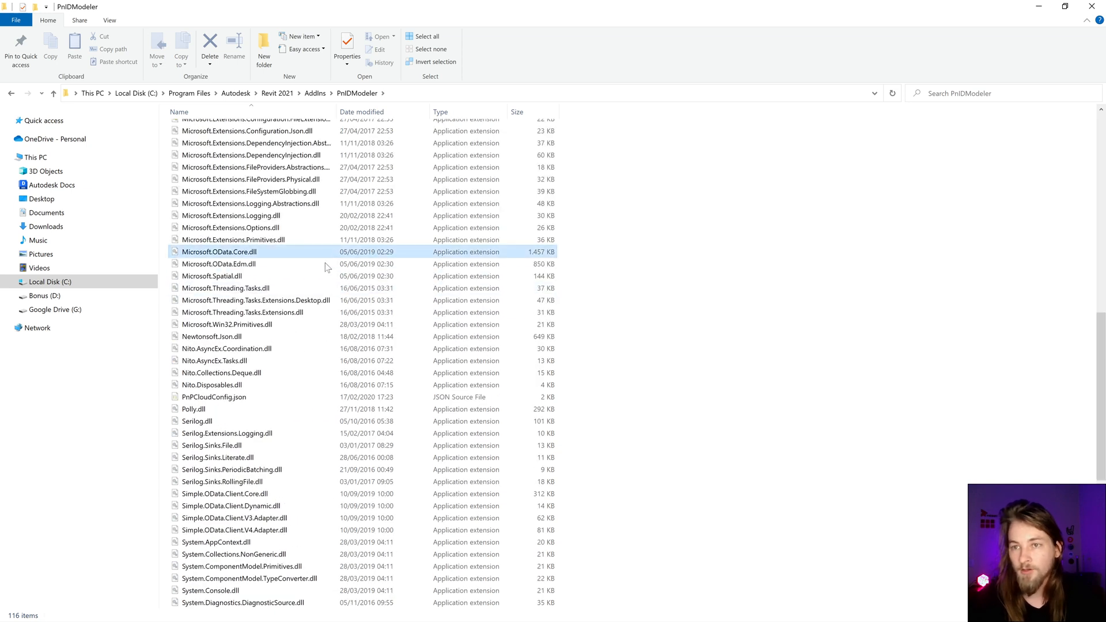
click(211, 336)
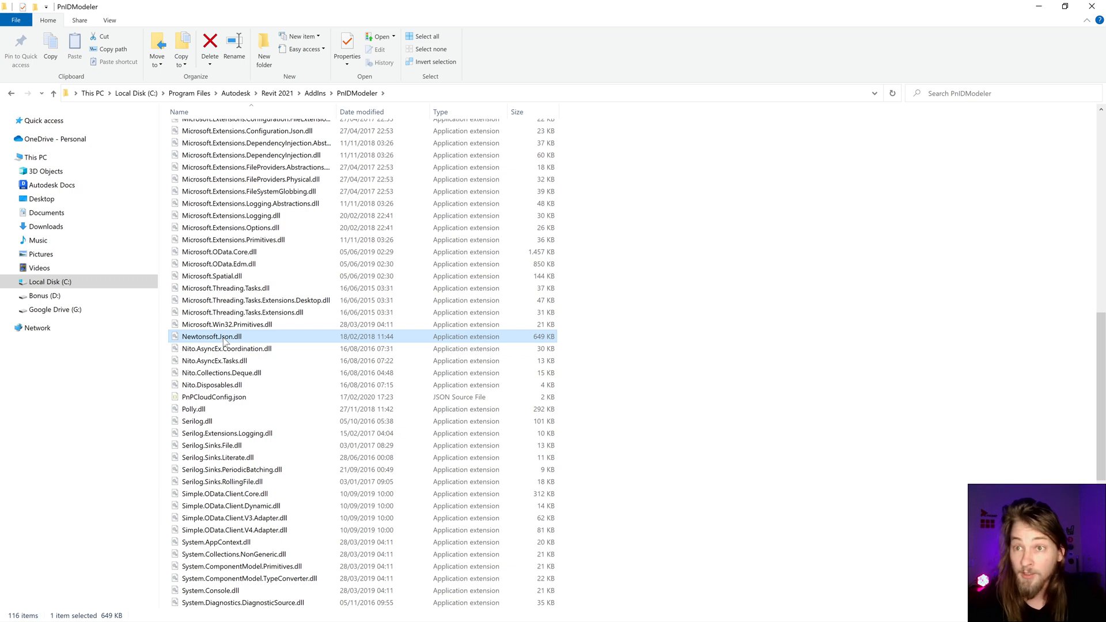
click(211, 336)
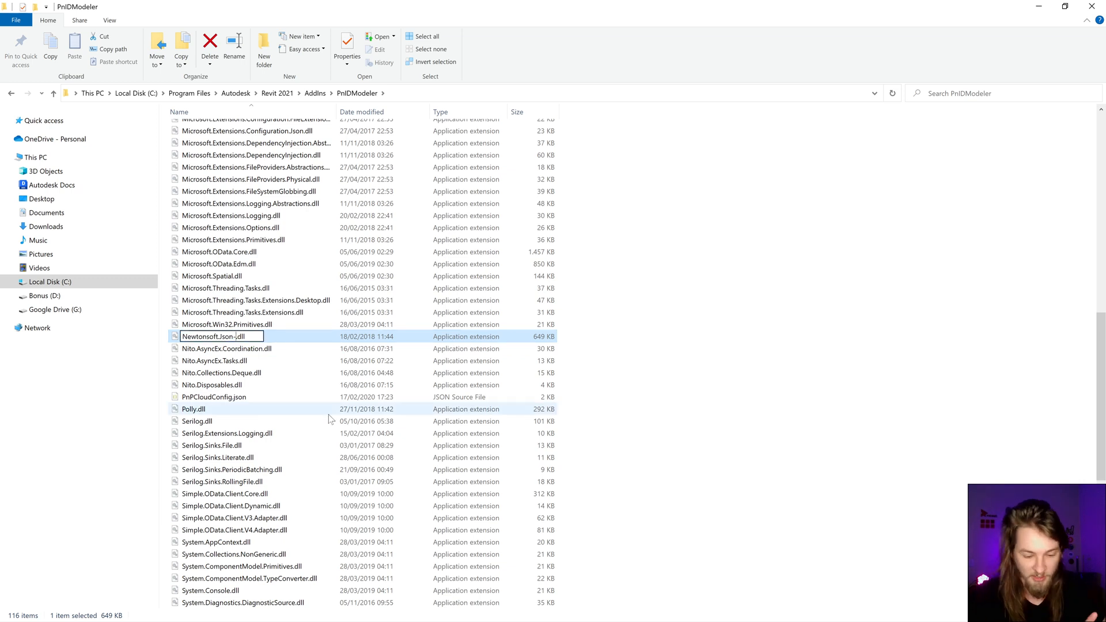
text(original)
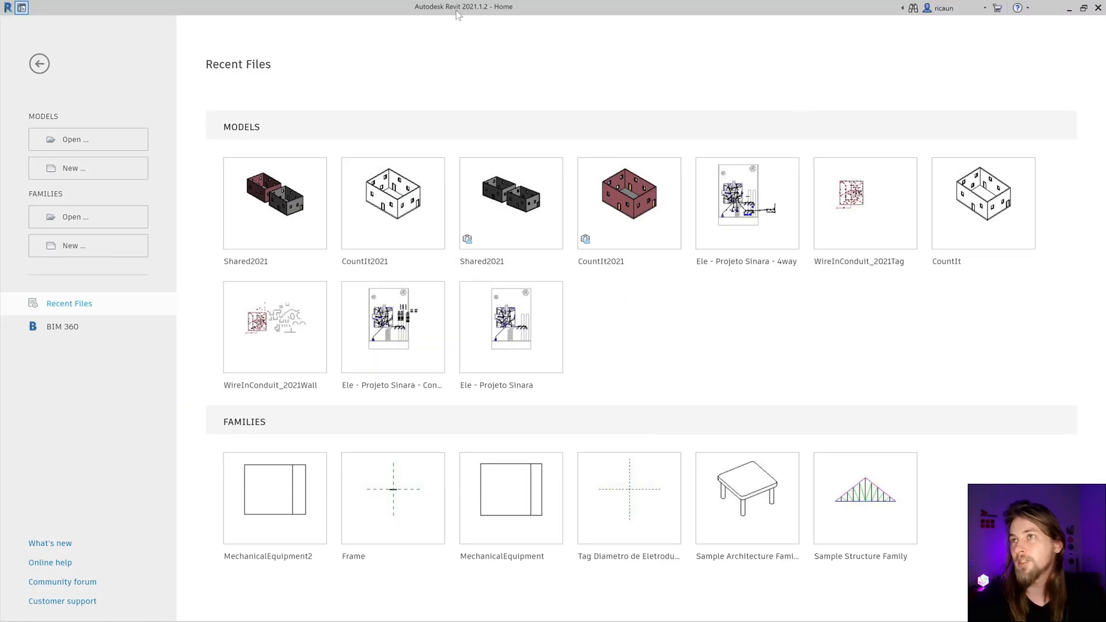
mouse_move(104, 5)
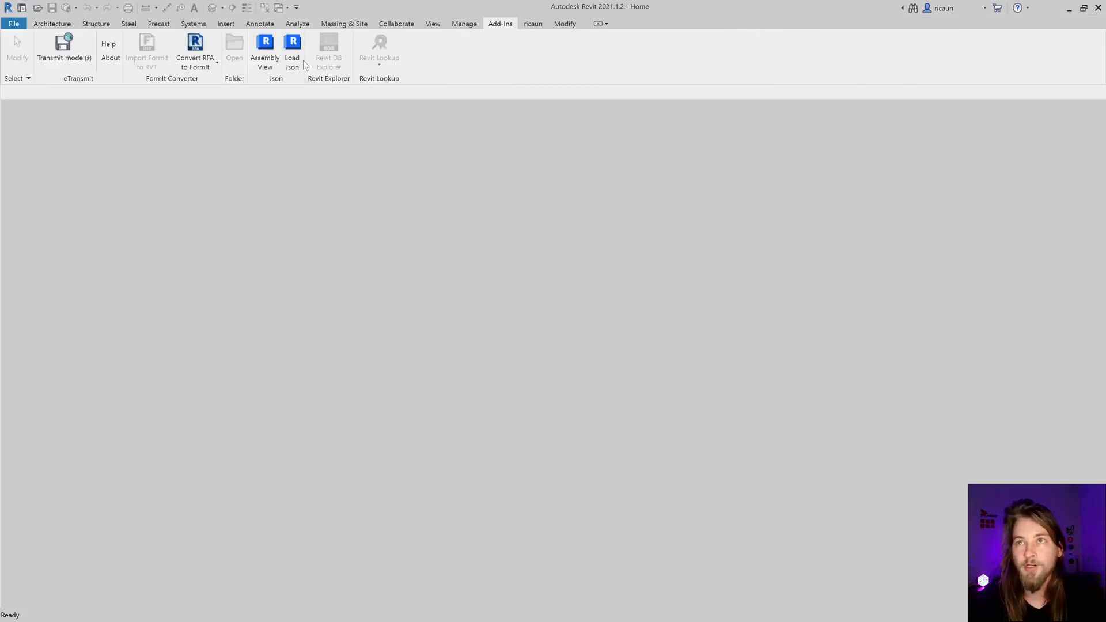
mouse_move(292, 49)
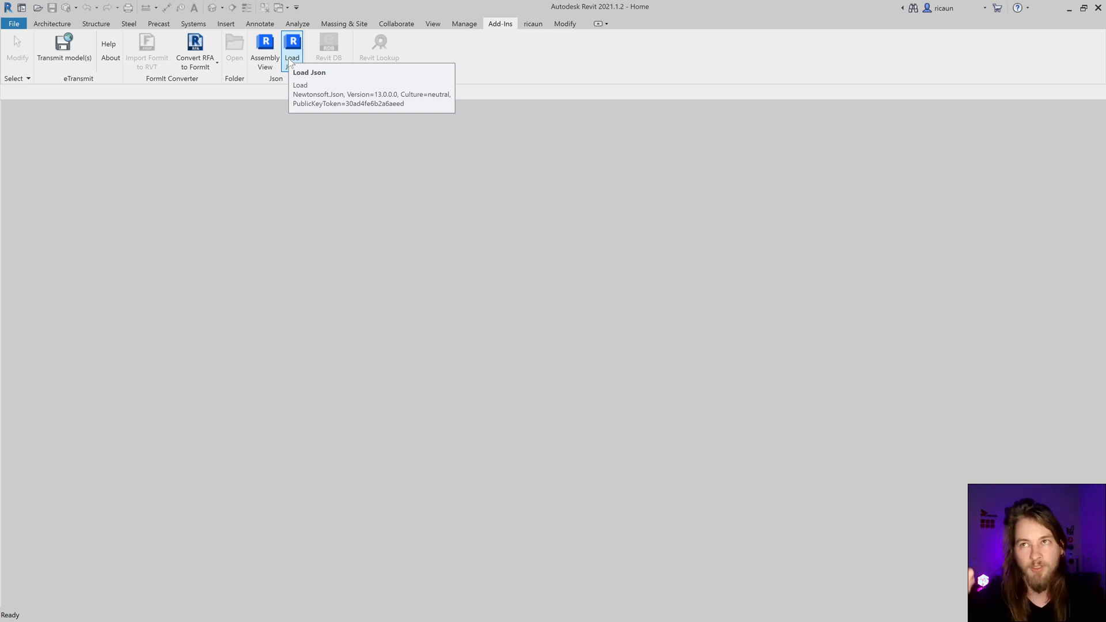
- Run Load Json to report Newtonsoft.Json 11.0.0.0 from Revit's program folder, then dismiss it
click(292, 49)
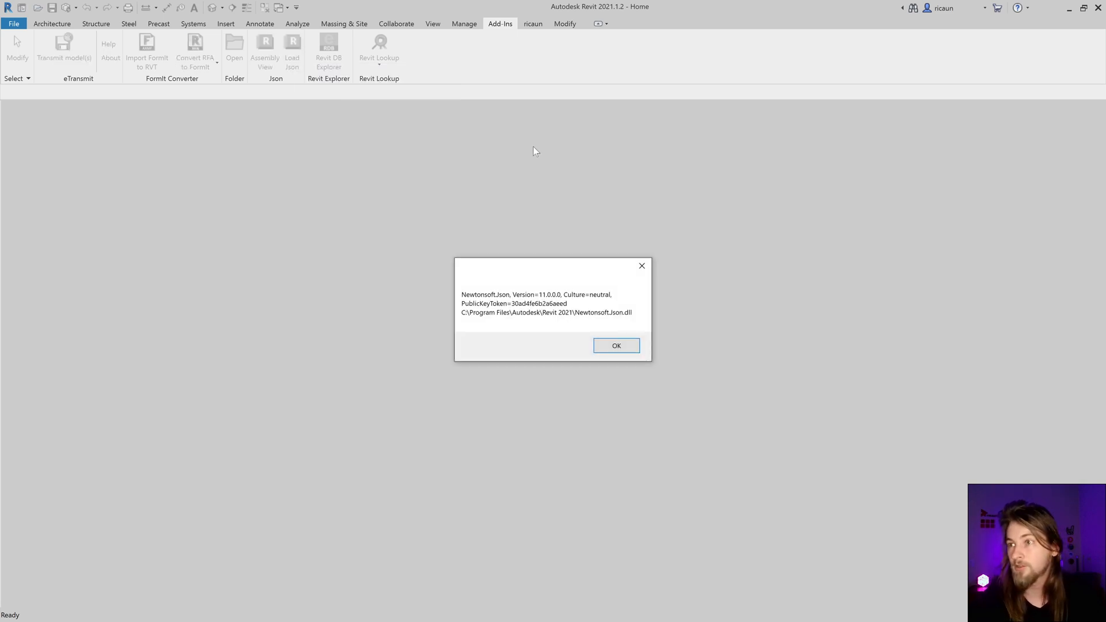
mouse_move(508, 321)
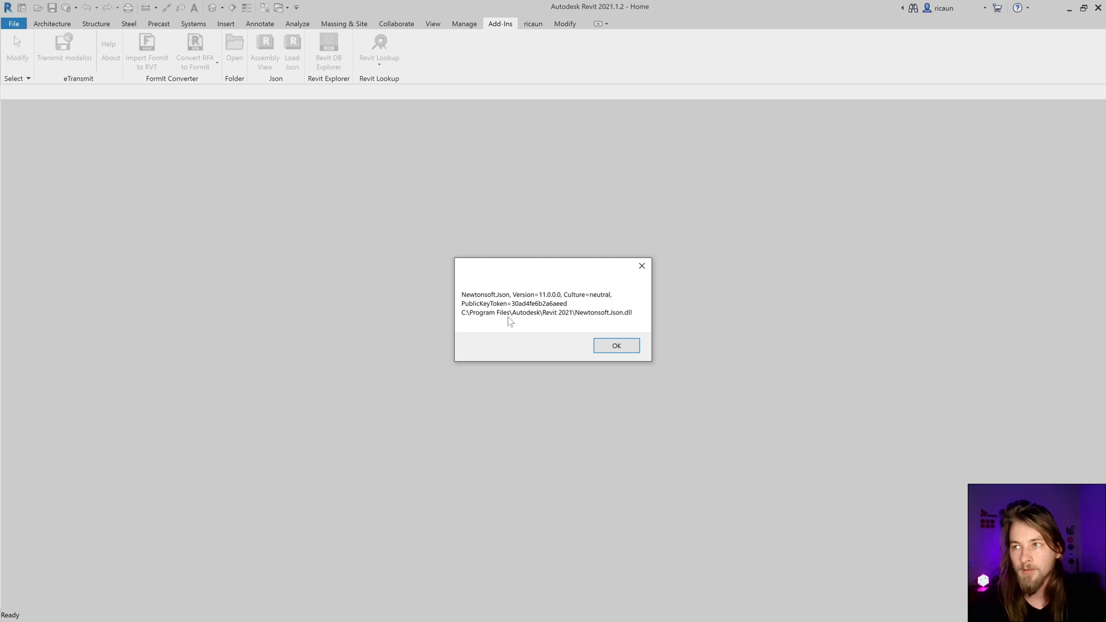
mouse_move(483, 323)
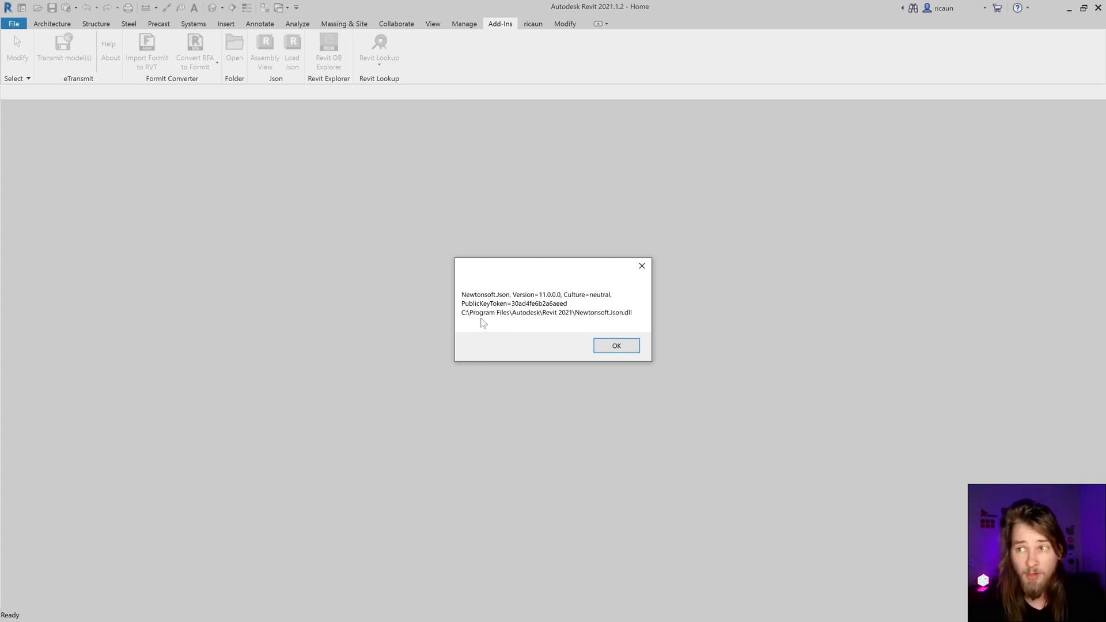
mouse_move(559, 317)
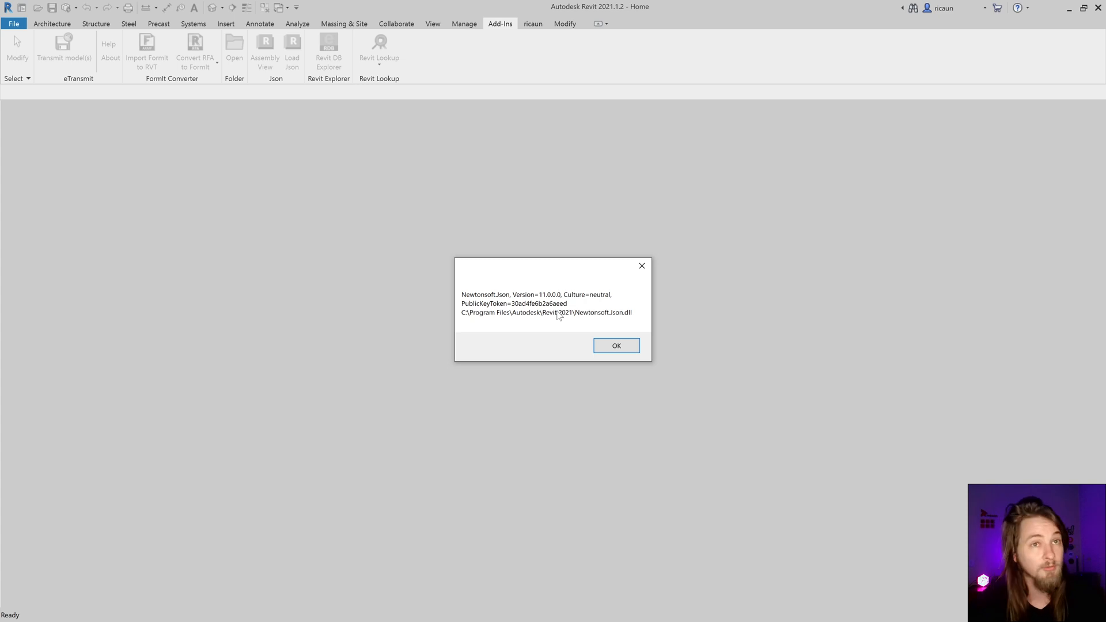
click(615, 346)
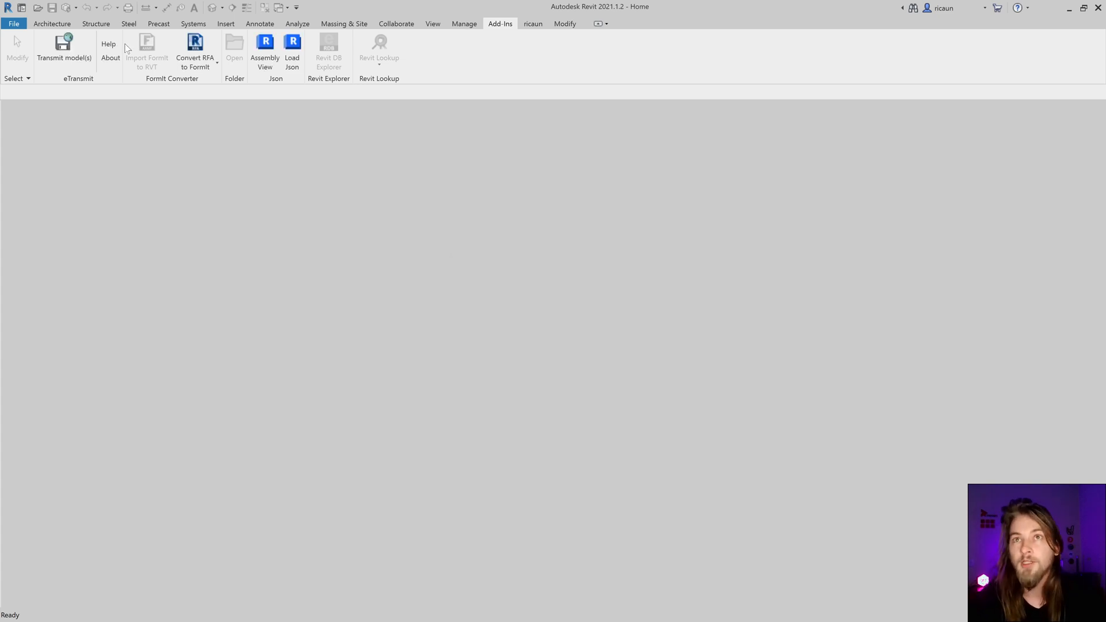
- Open Shared2021.rvt so the 3D view shows the brick and grey linked buildings
click(12, 23)
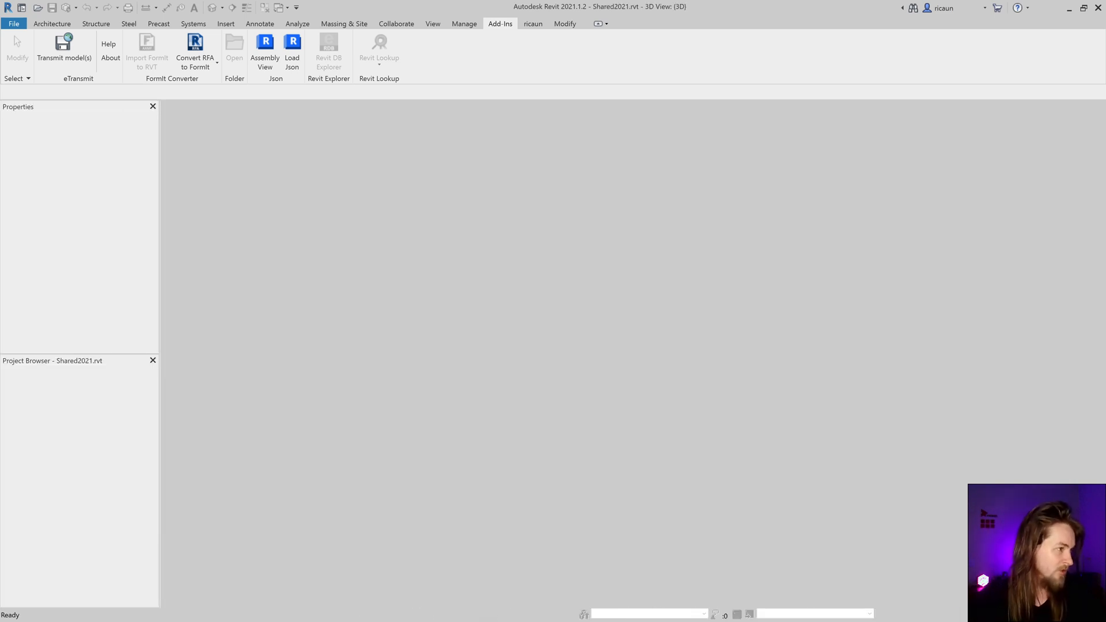
click(52, 23)
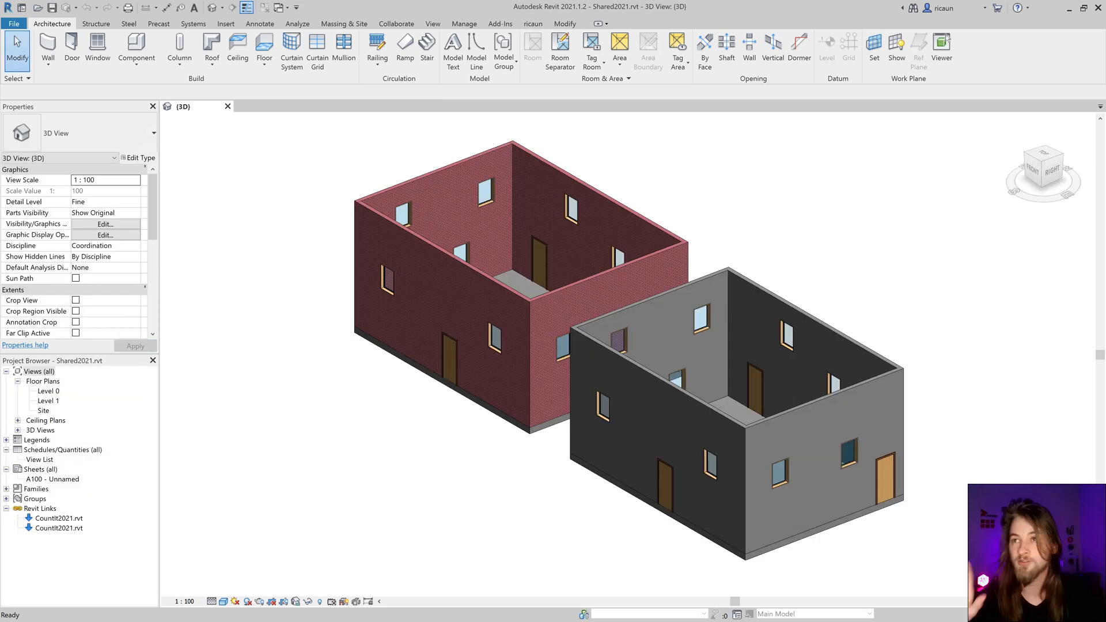
mouse_move(249, 268)
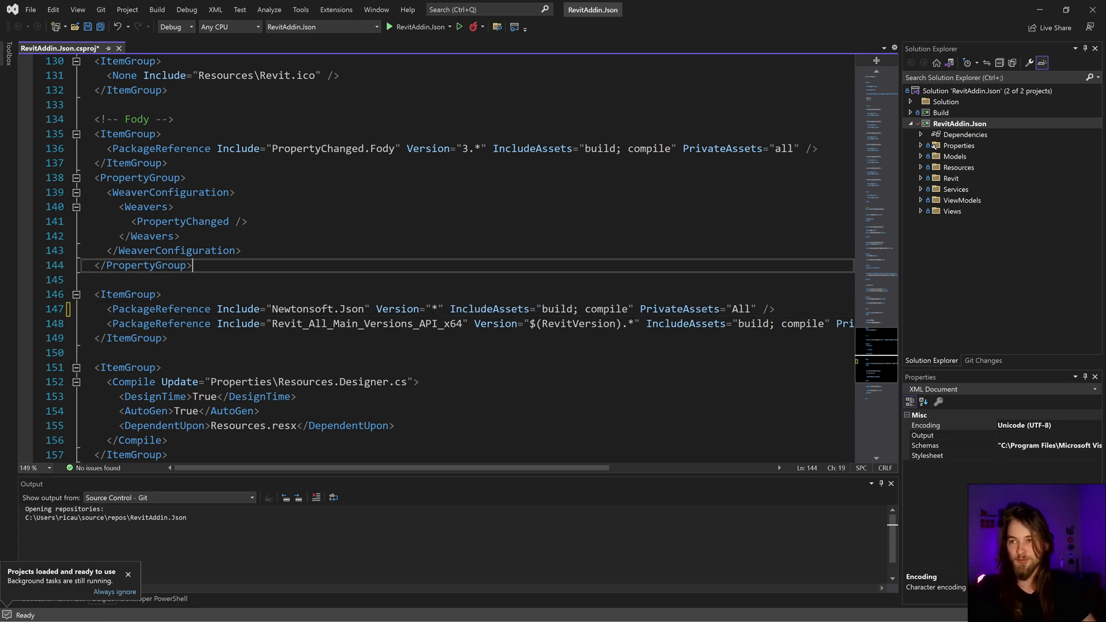
- Set the Newtonsoft.Json PackageReference Version to "9.*" in RevitAddin.Json.csproj and save
key(ctrl+s)
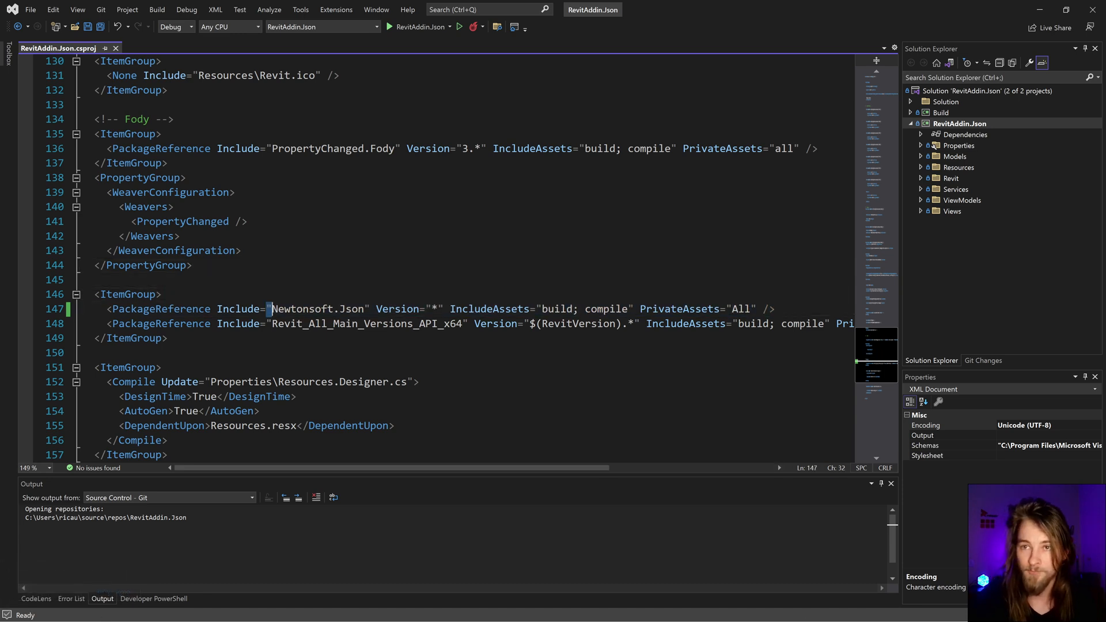
click(166, 308)
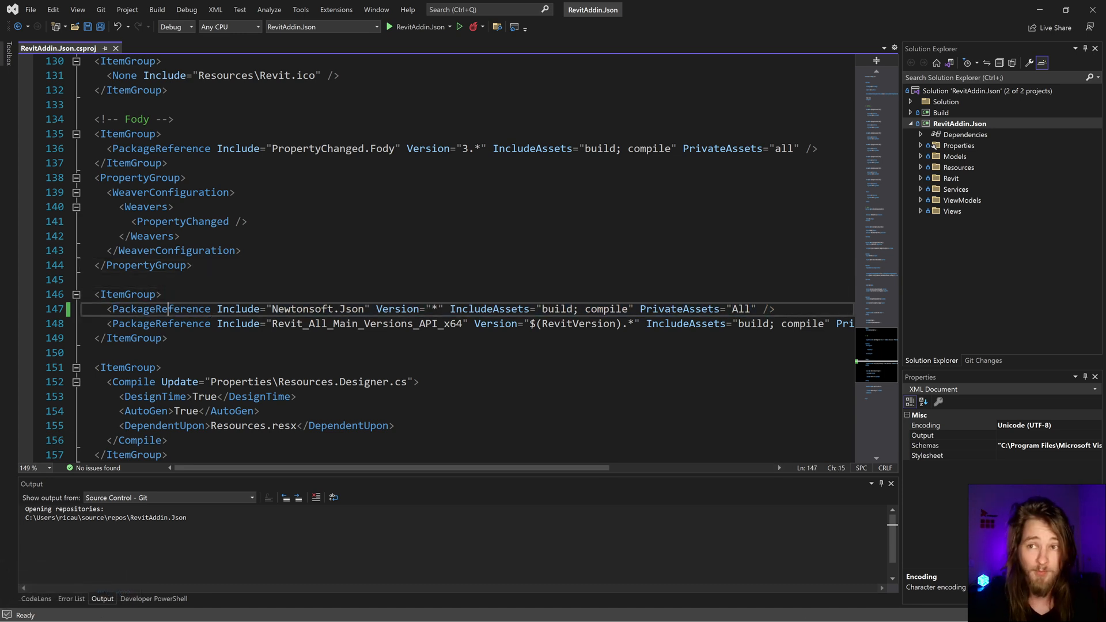
click(304, 308)
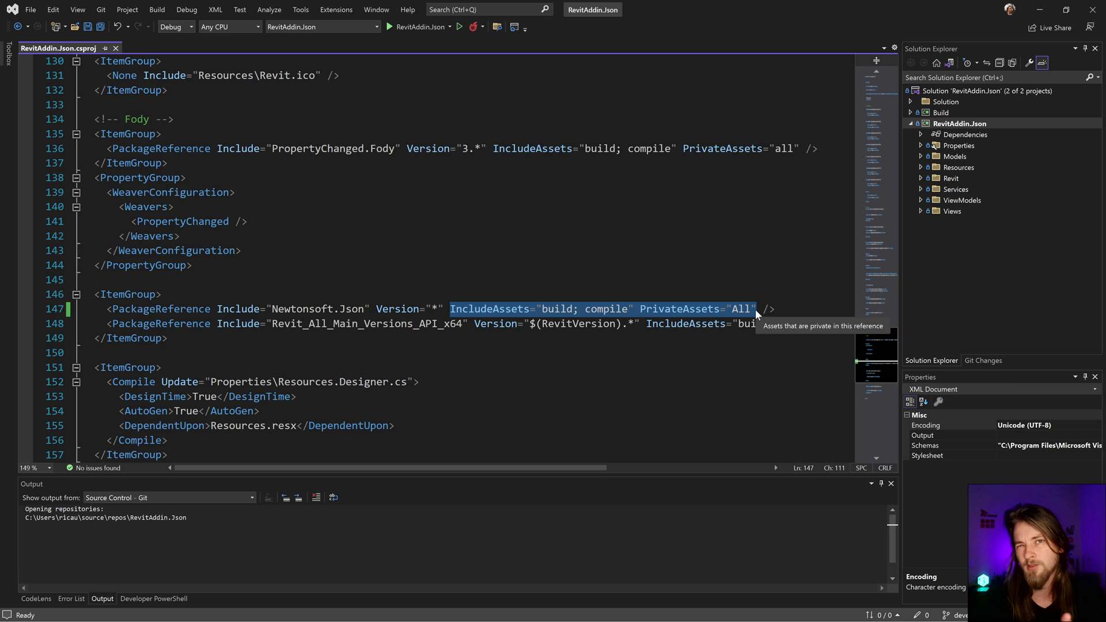
click(431, 309)
text(9.)
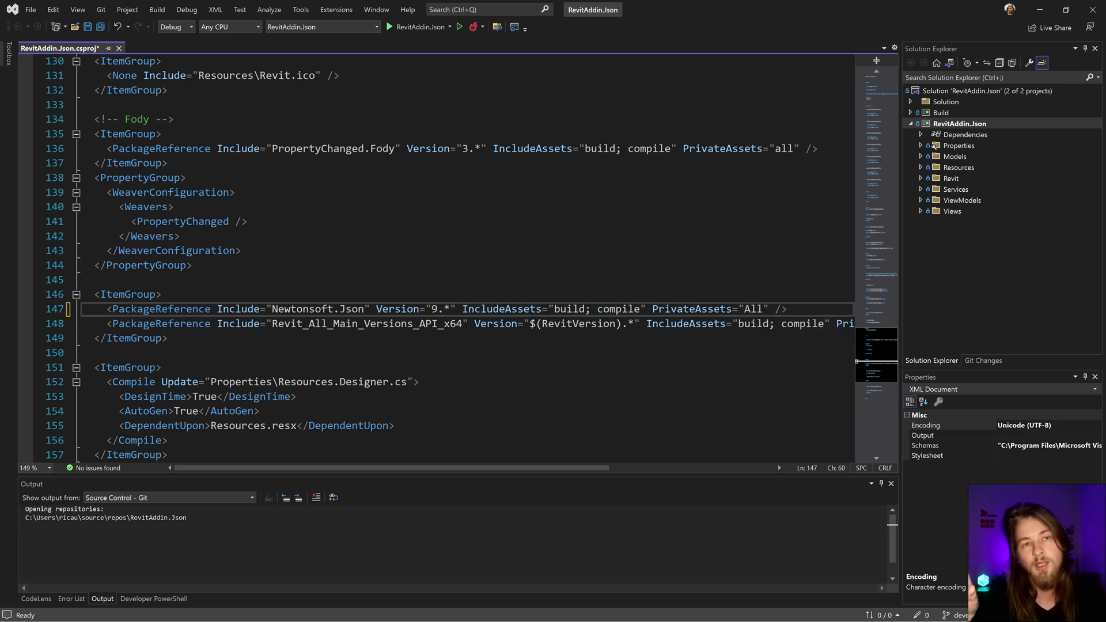
key(ctrl+s)
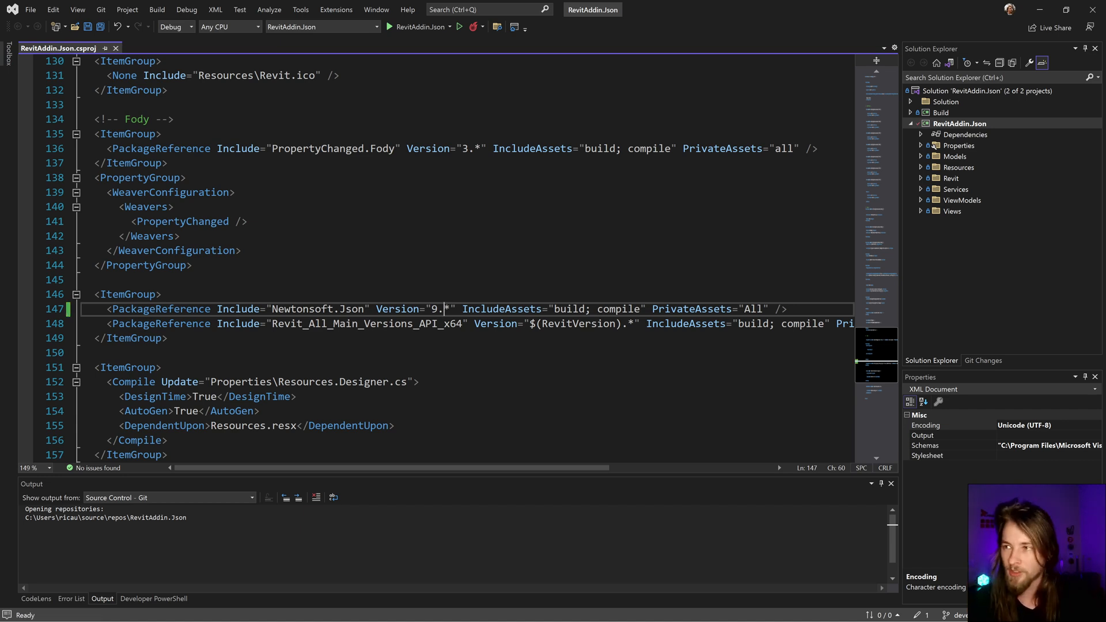
key(Left)
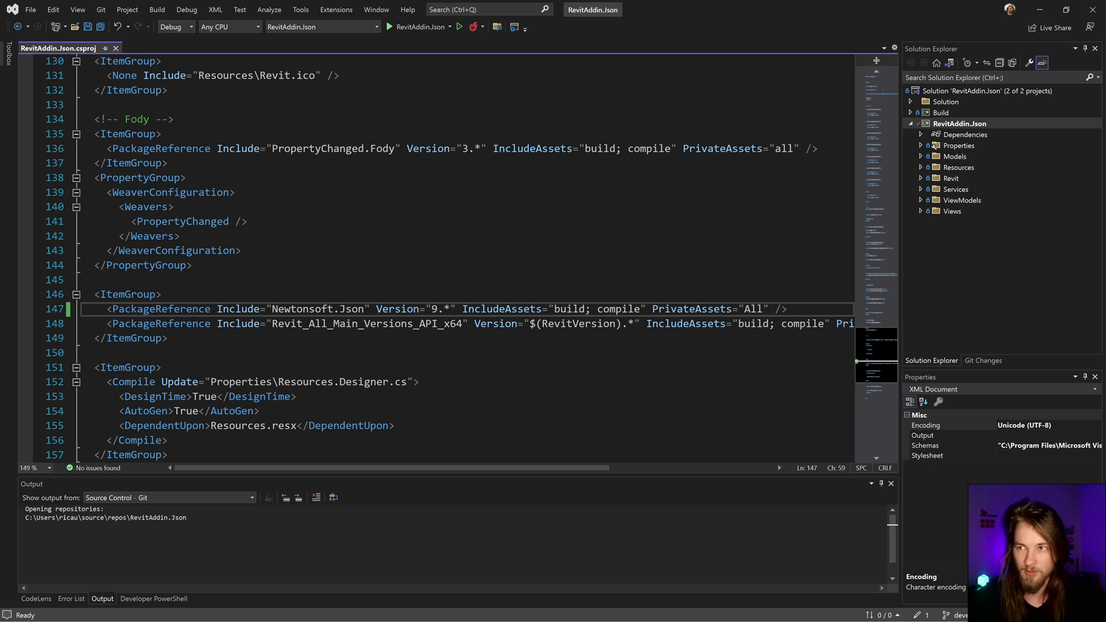
key(Backspace)
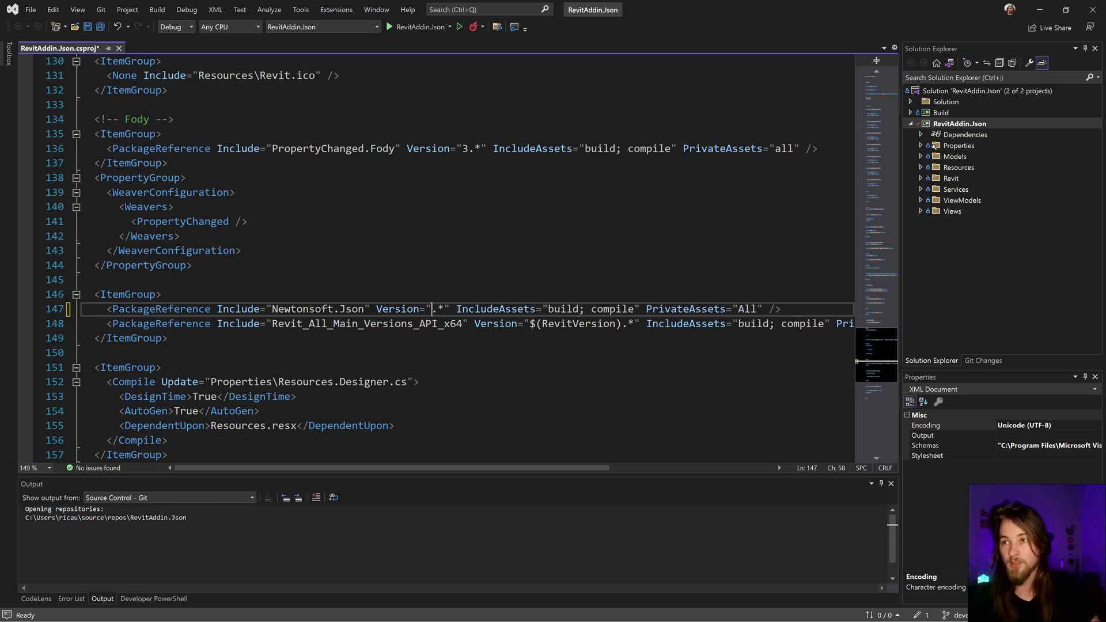
text(9)
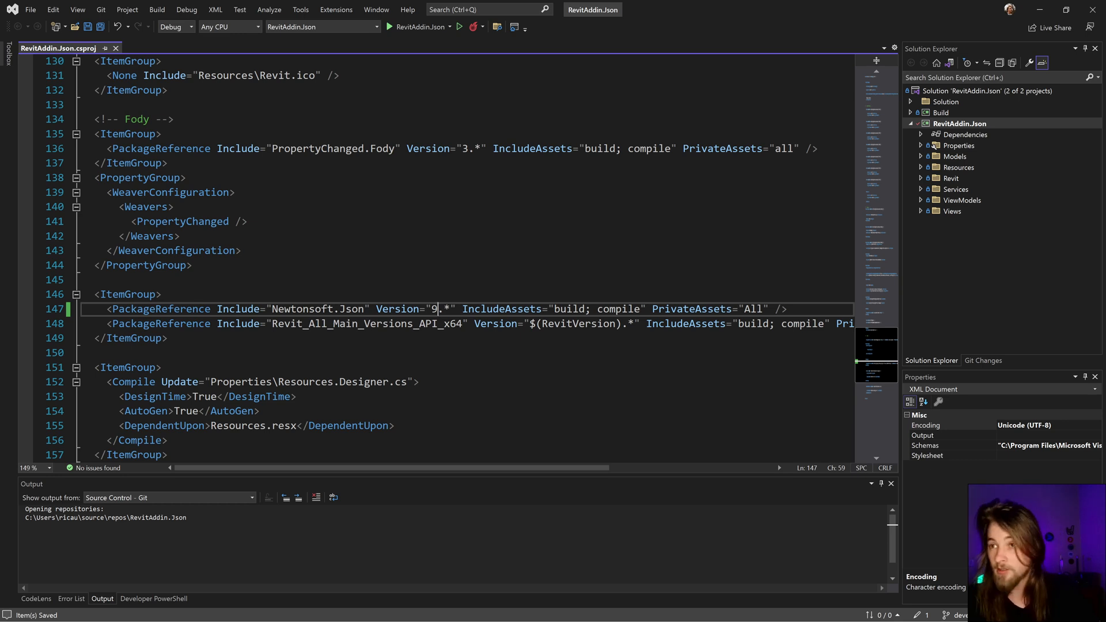
mouse_move(1039, 10)
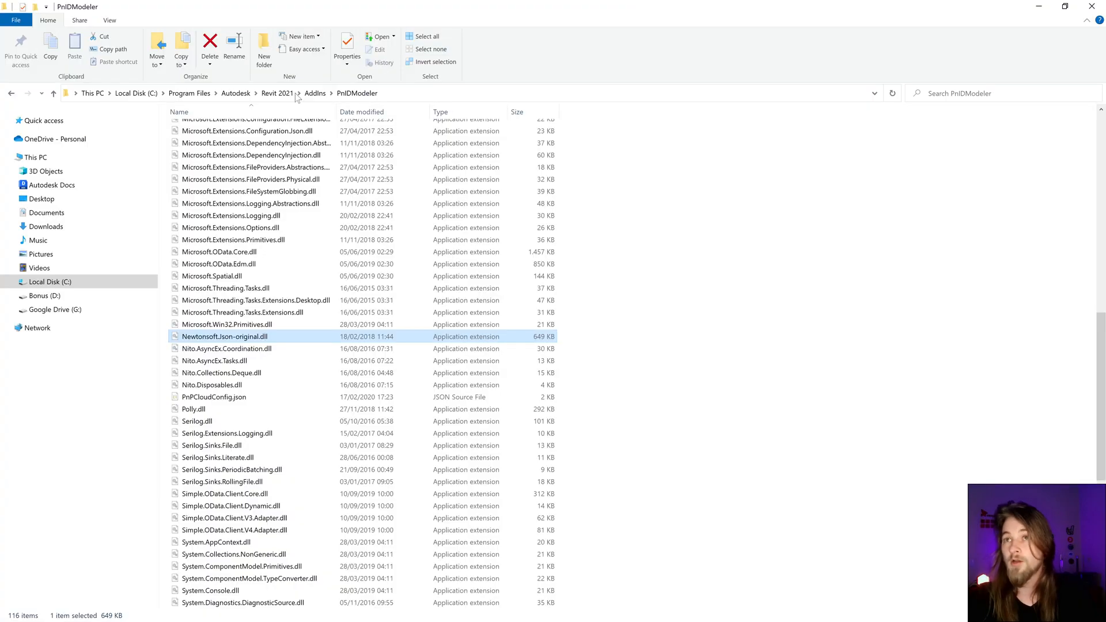
- Navigate up to the Revit 2021 program folder and select Revit.exe.config
click(277, 92)
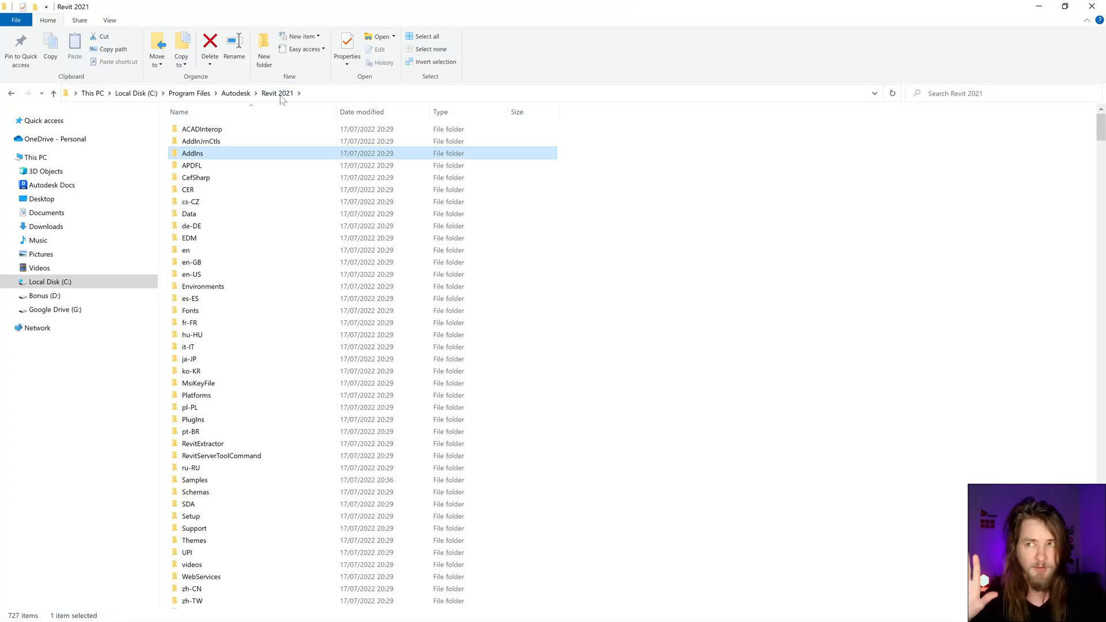
click(189, 346)
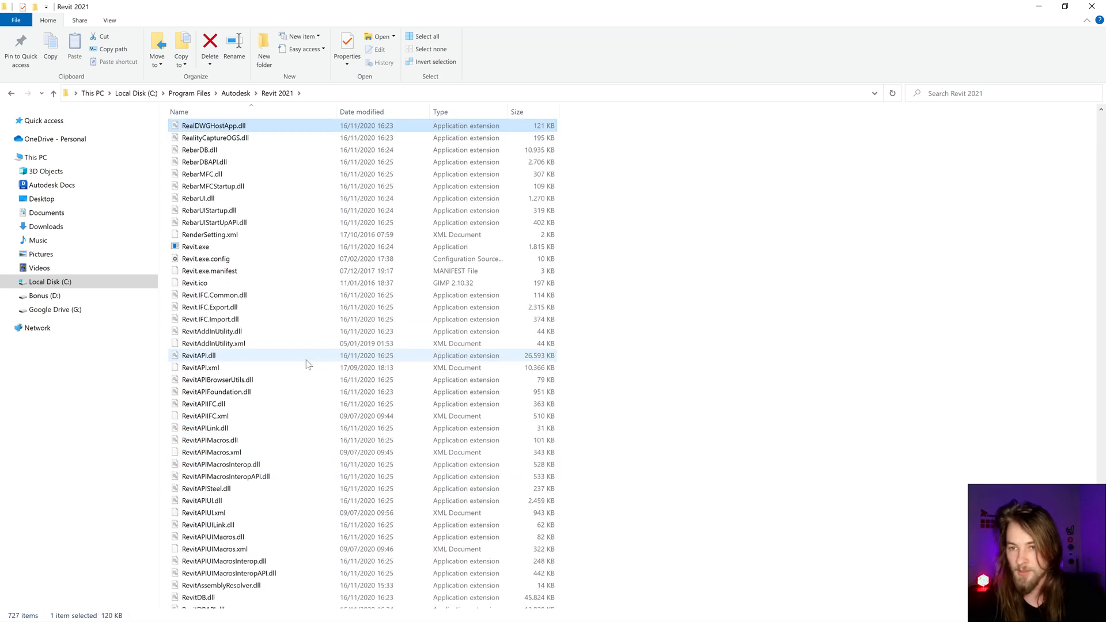
scroll(up, 3)
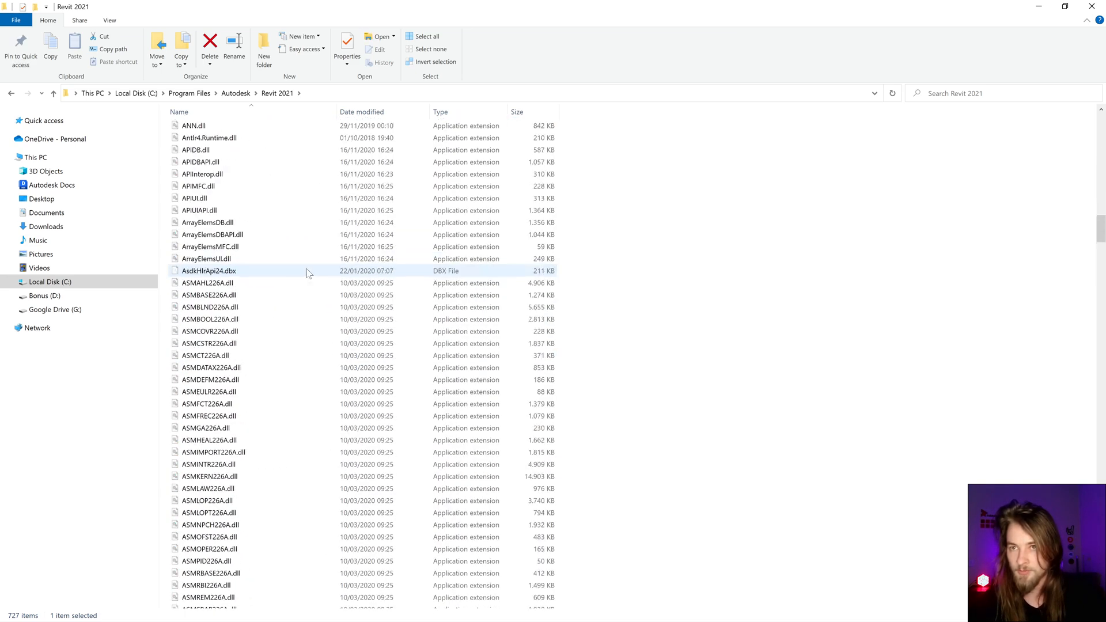
scroll(down, 3)
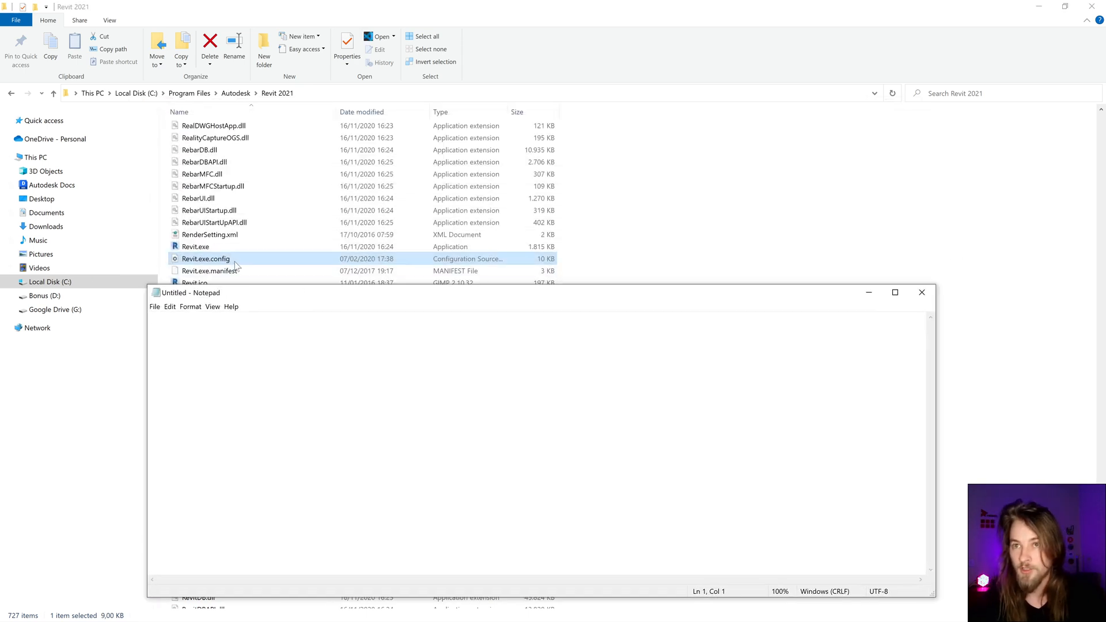
- Open Revit.exe.config, search for 'json', and inspect the Newtonsoft.Json redirect to 11.0.0.0
double_click(205, 258)
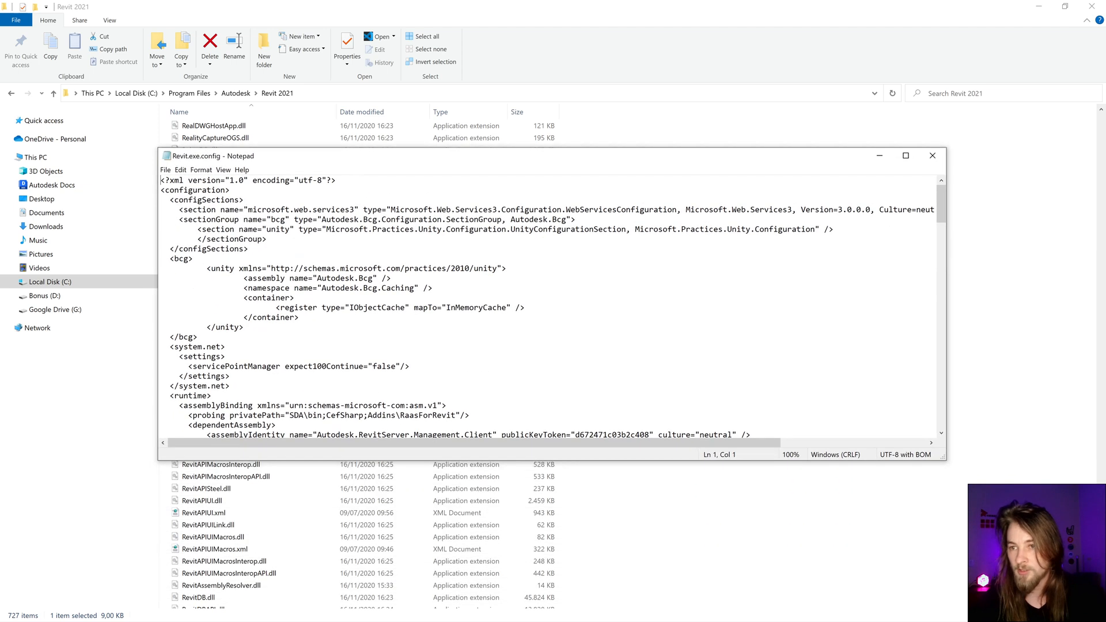
key(ctrl+f)
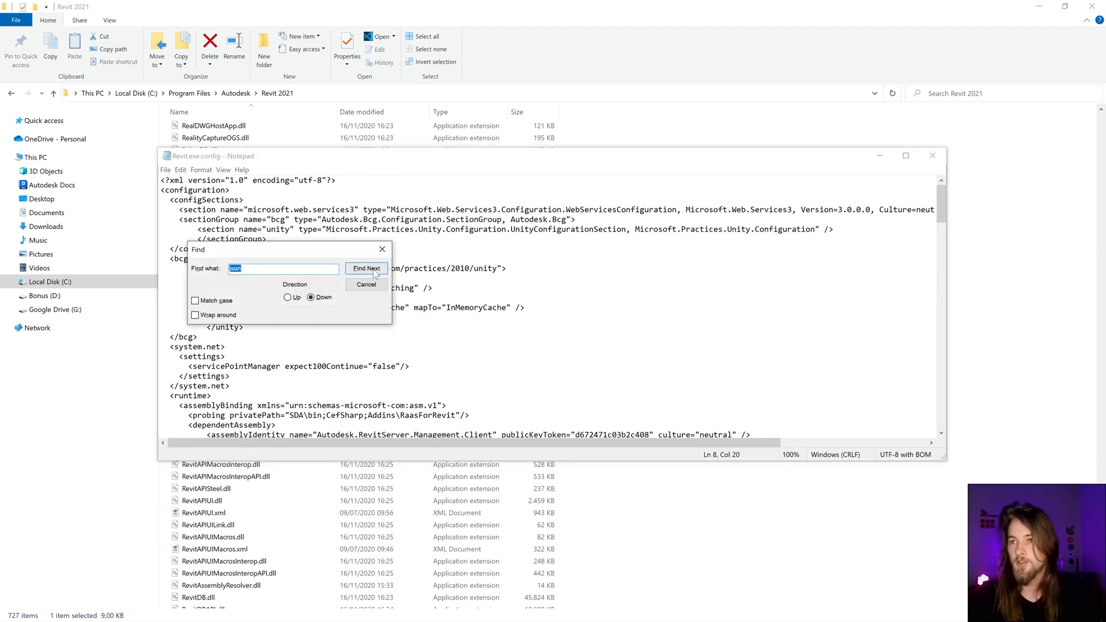
click(365, 268)
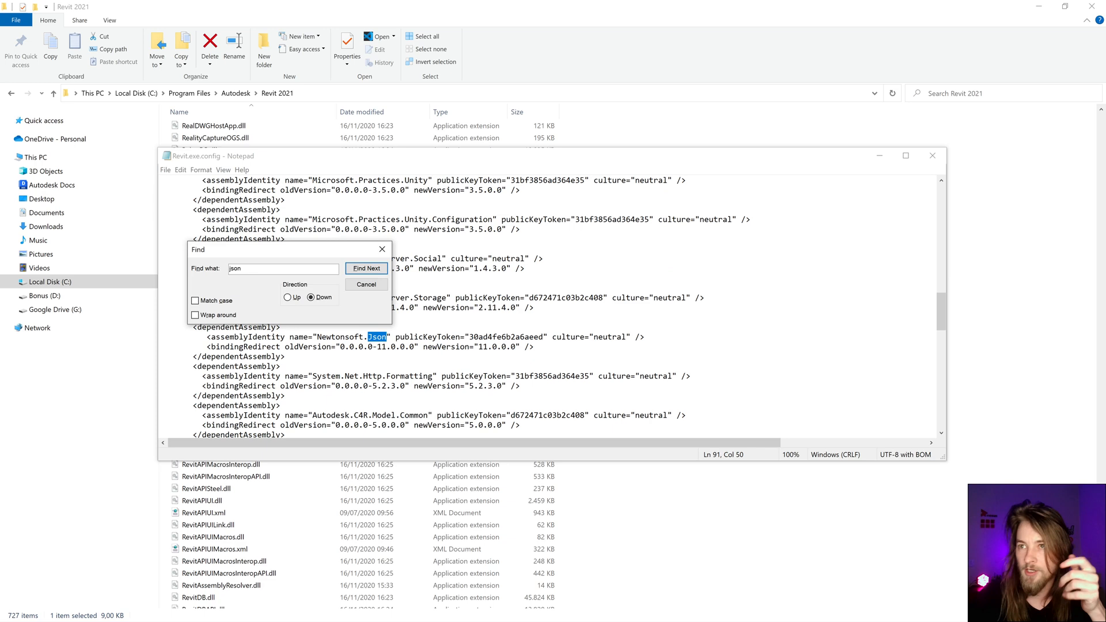
click(366, 283)
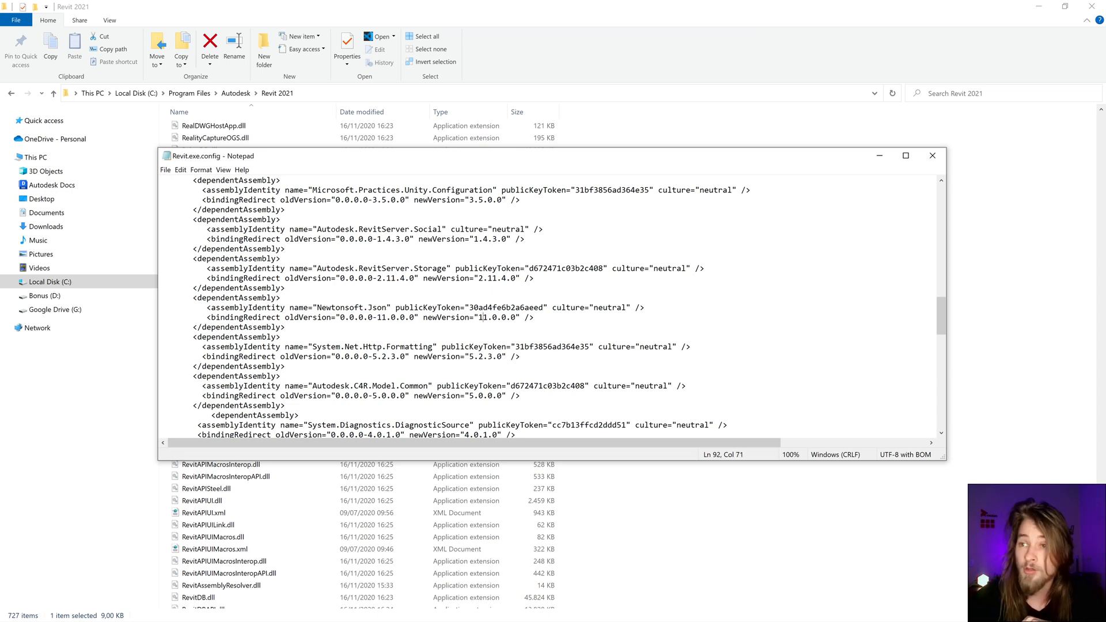
double_click(470, 317)
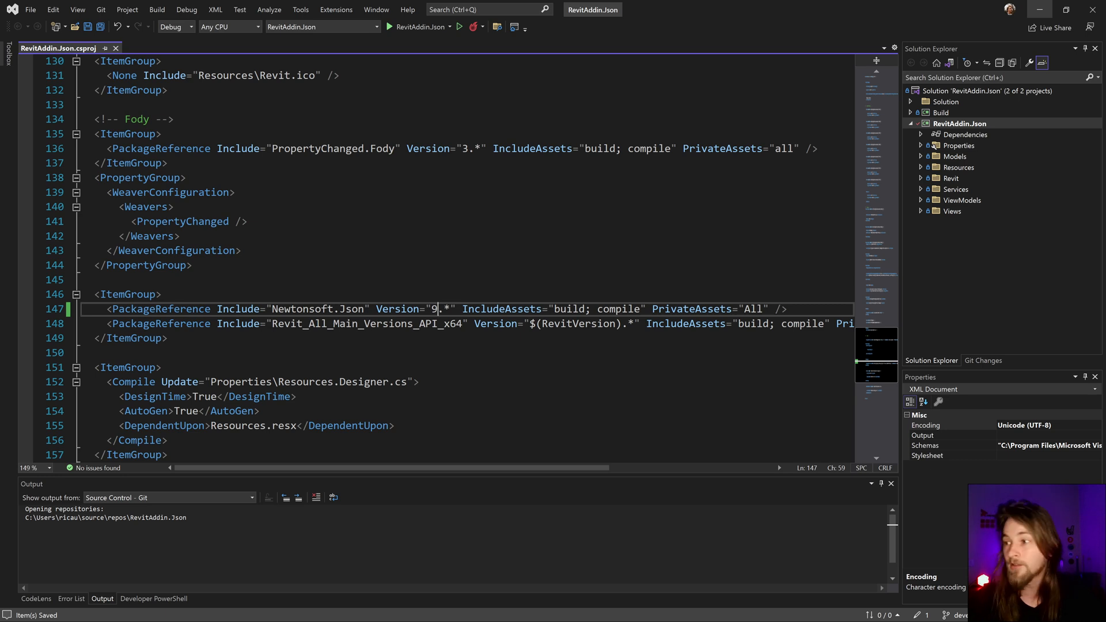
mouse_move(918, 6)
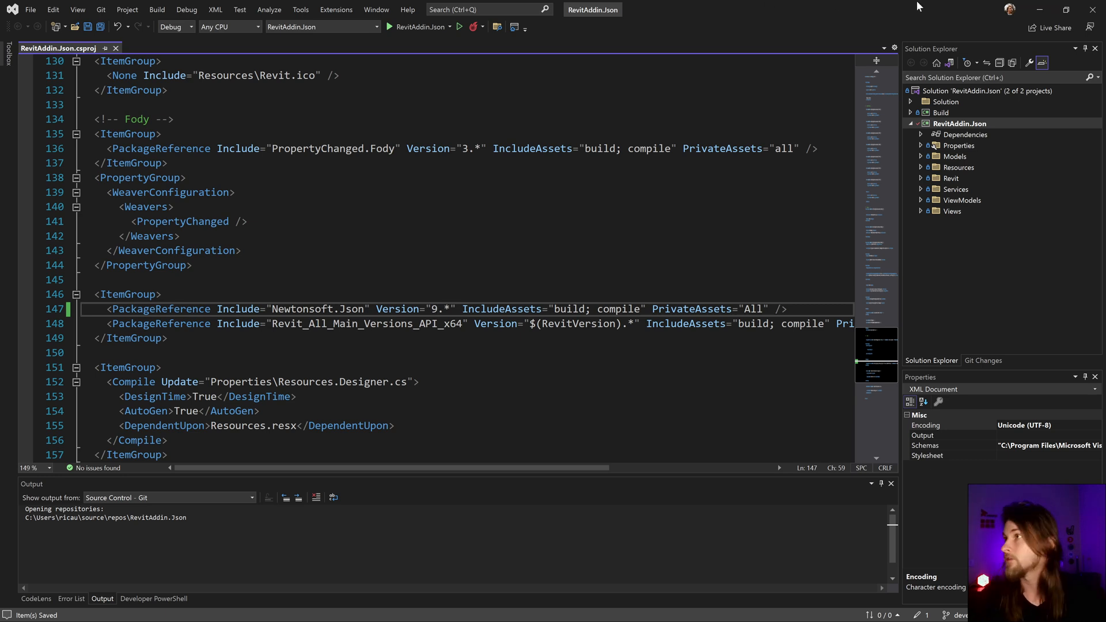
mouse_move(1021, 42)
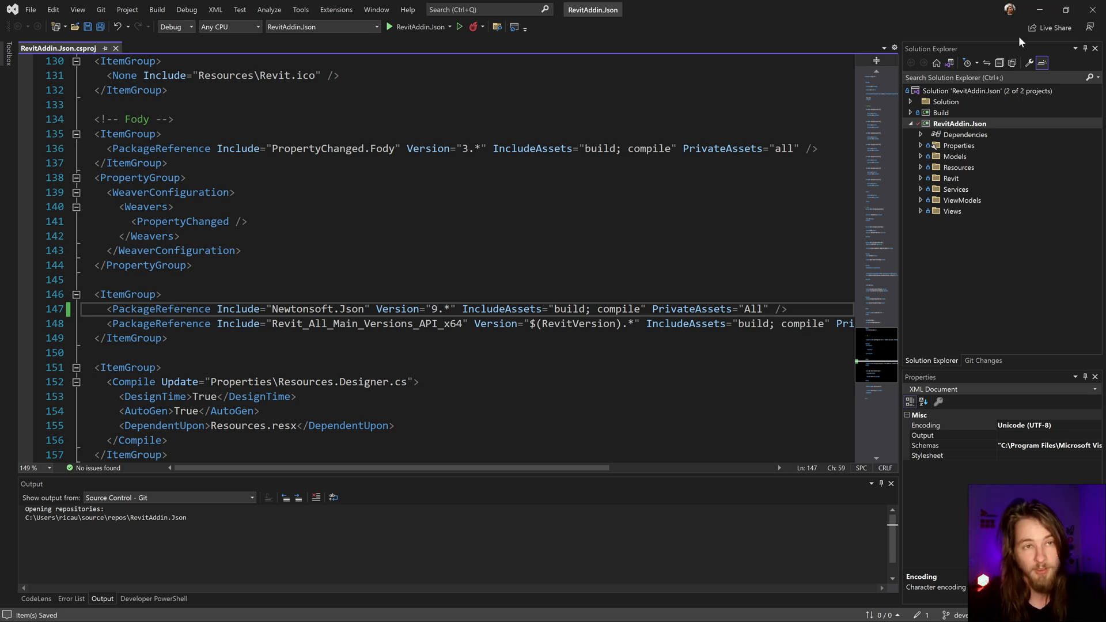